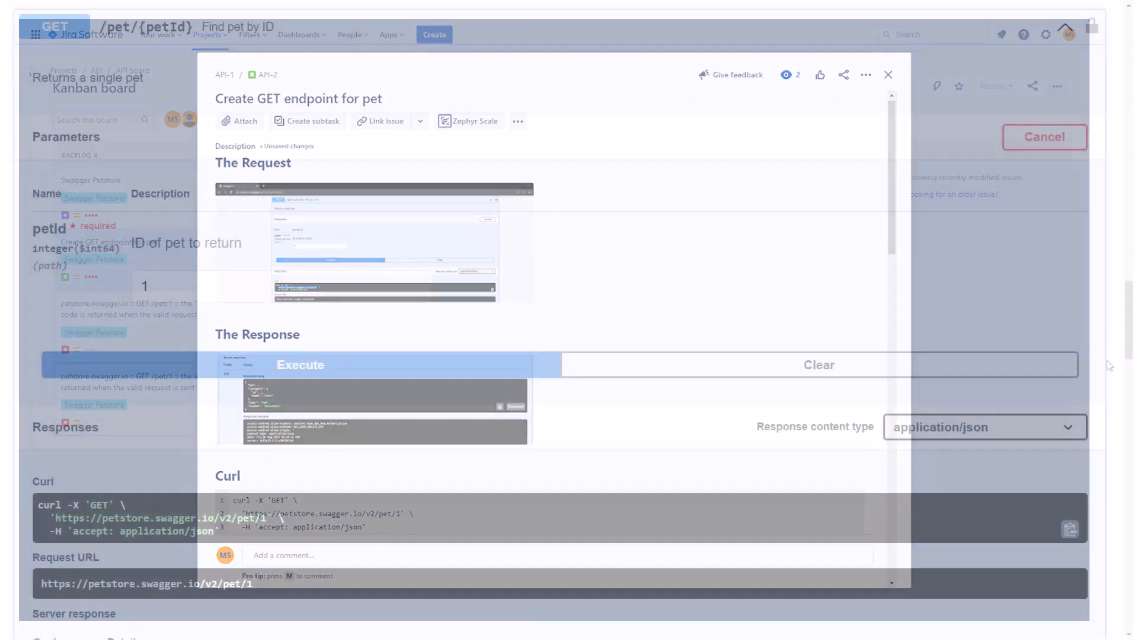
Step: Execute the Swagger UI Find pet by ID request with petId 1 to get its curl and URL
{"action": "left_click", "coordinate": [888, 74]}
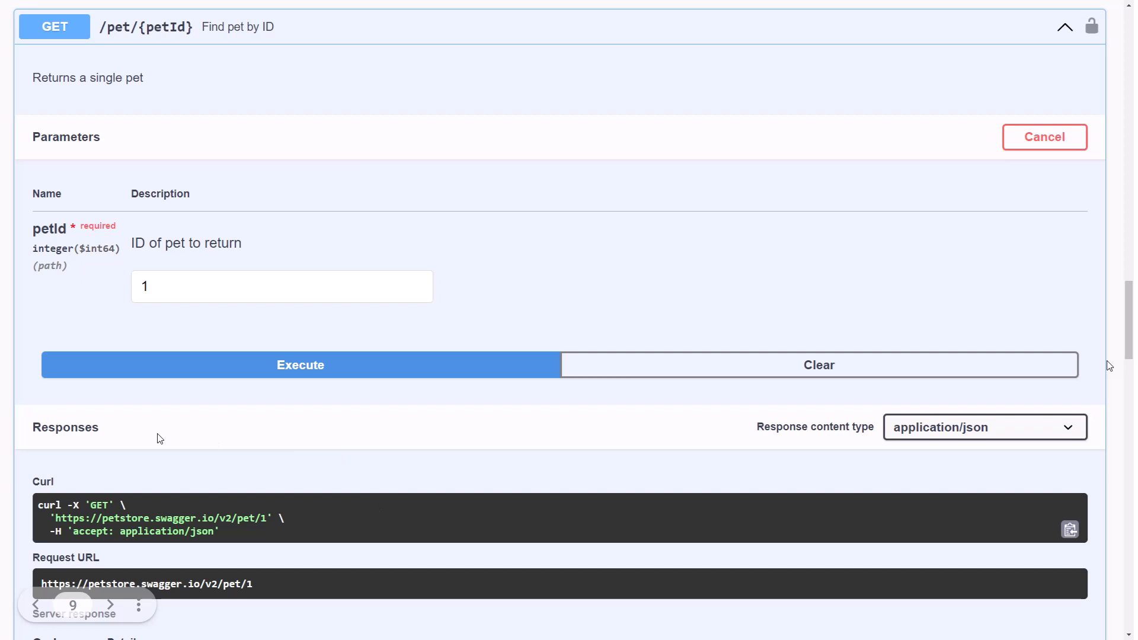
{"action": "mouse_move", "coordinate": [59, 447]}
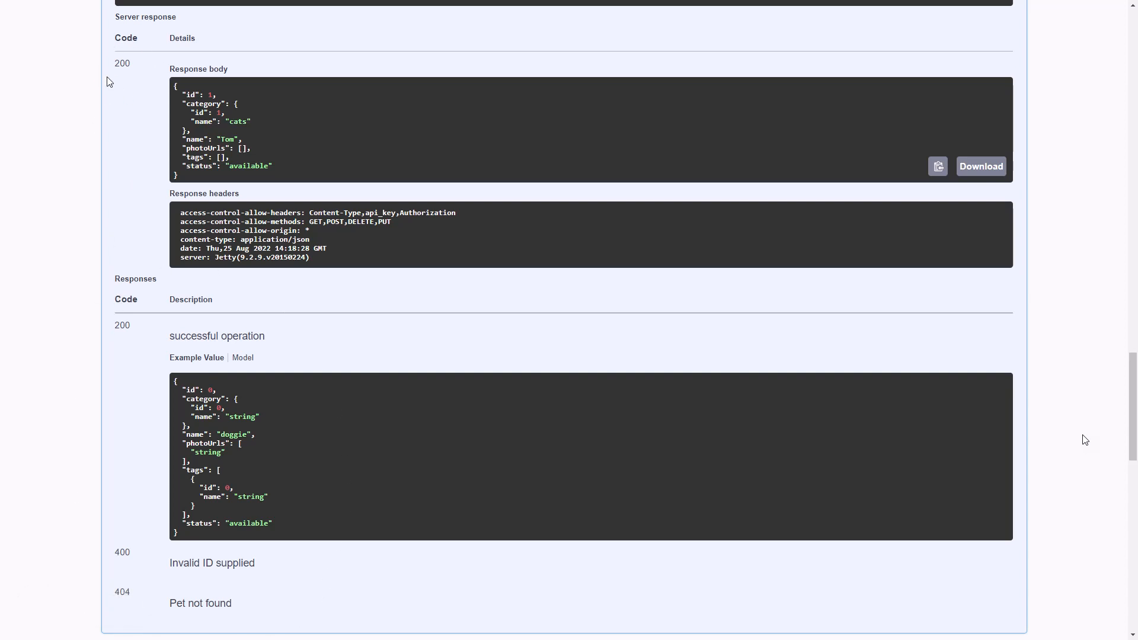
{"action": "mouse_move", "coordinate": [188, 202]}
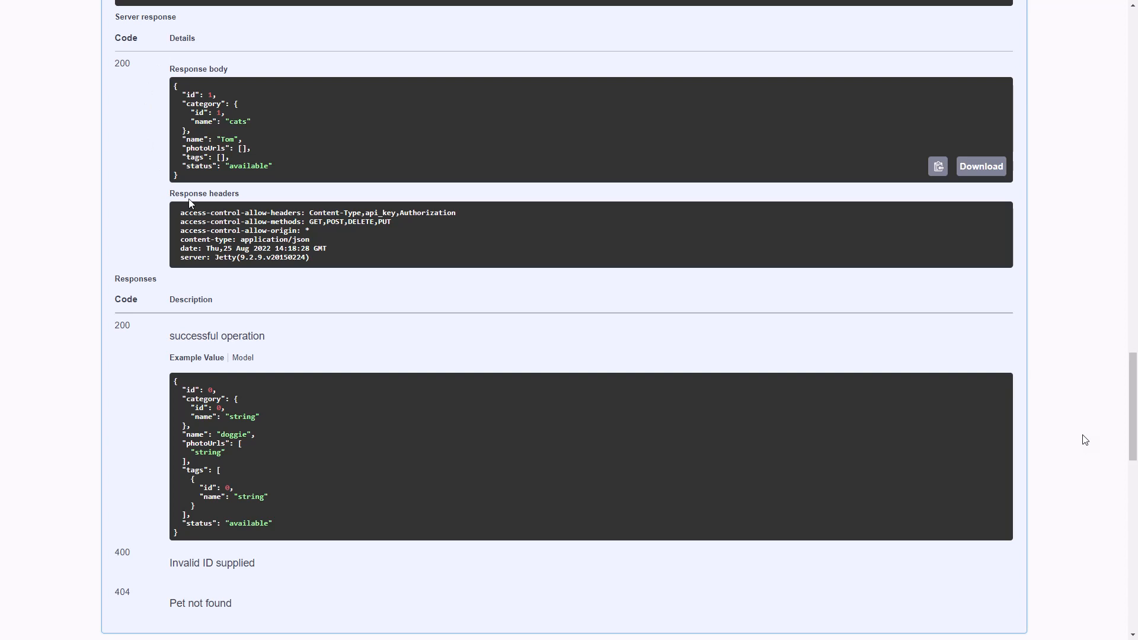
{"action": "mouse_move", "coordinate": [145, 319]}
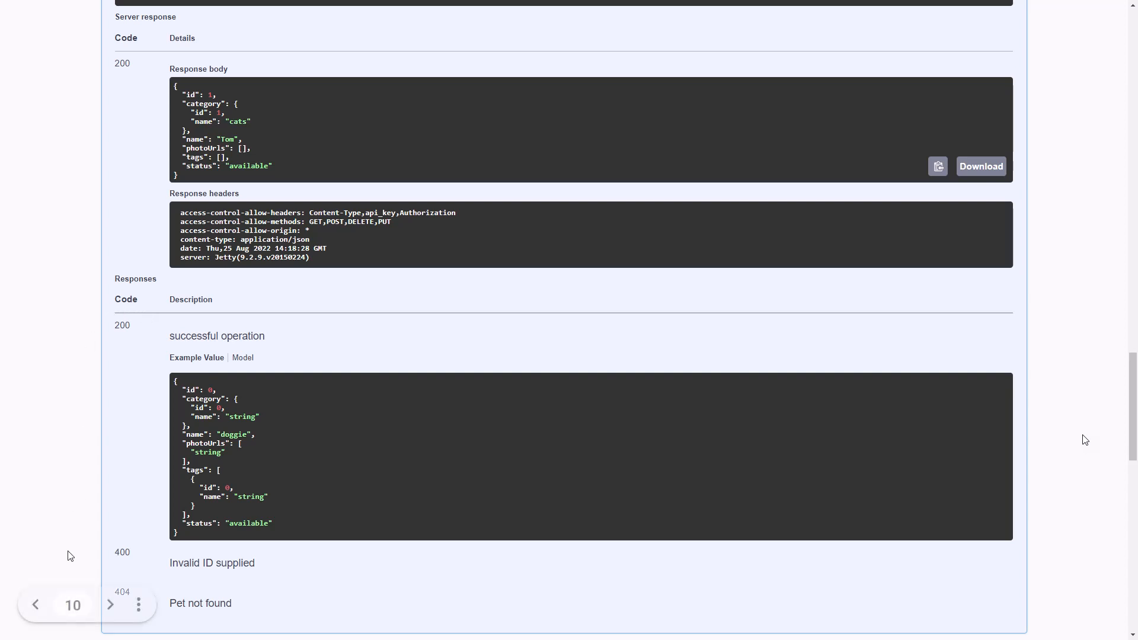
{"action": "mouse_move", "coordinate": [120, 296]}
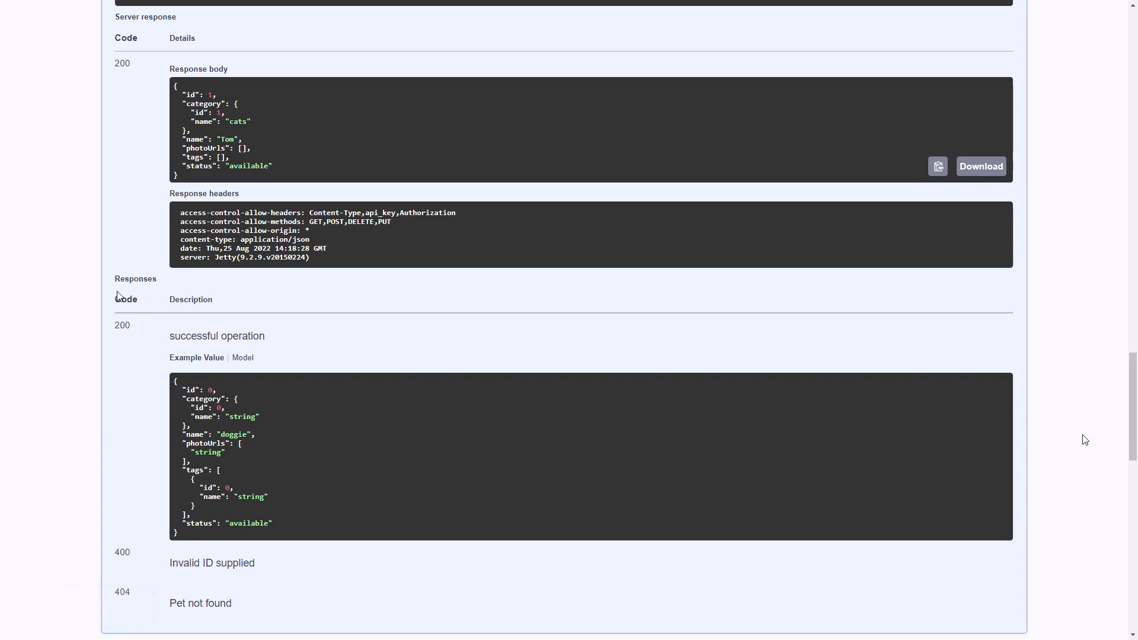
{"action": "mouse_move", "coordinate": [171, 293]}
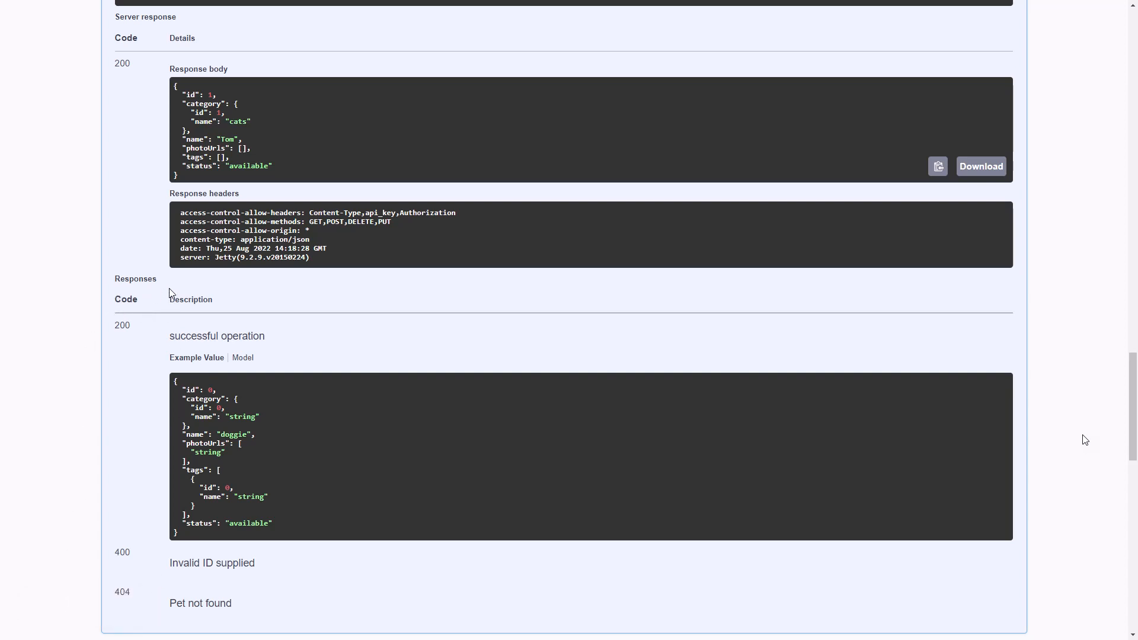
{"action": "mouse_move", "coordinate": [185, 277]}
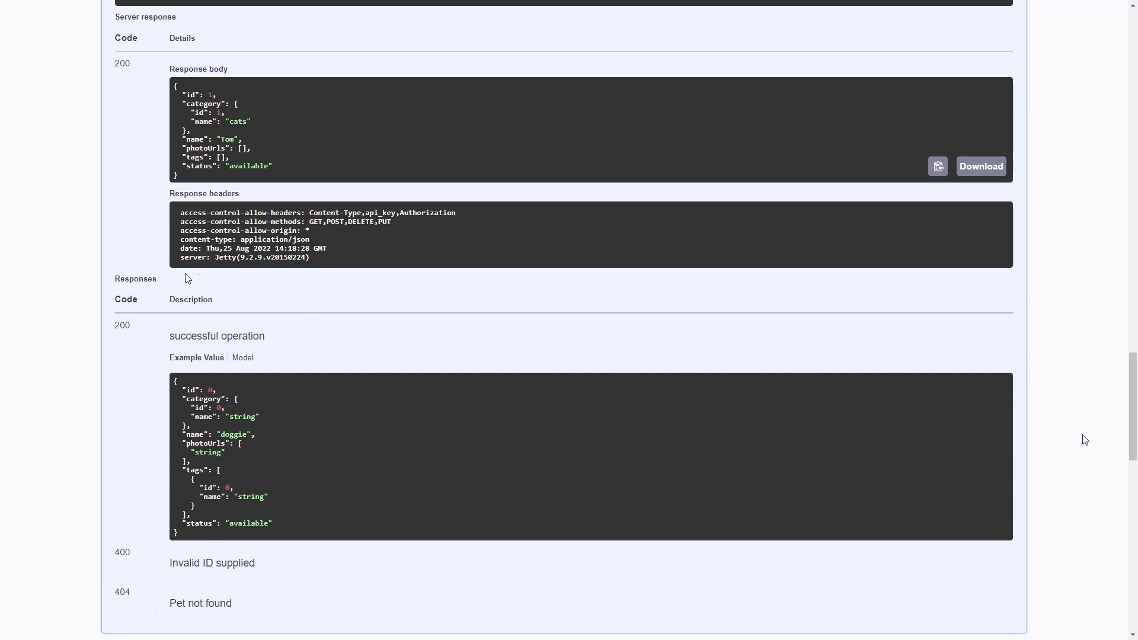
{"action": "mouse_move", "coordinate": [171, 278]}
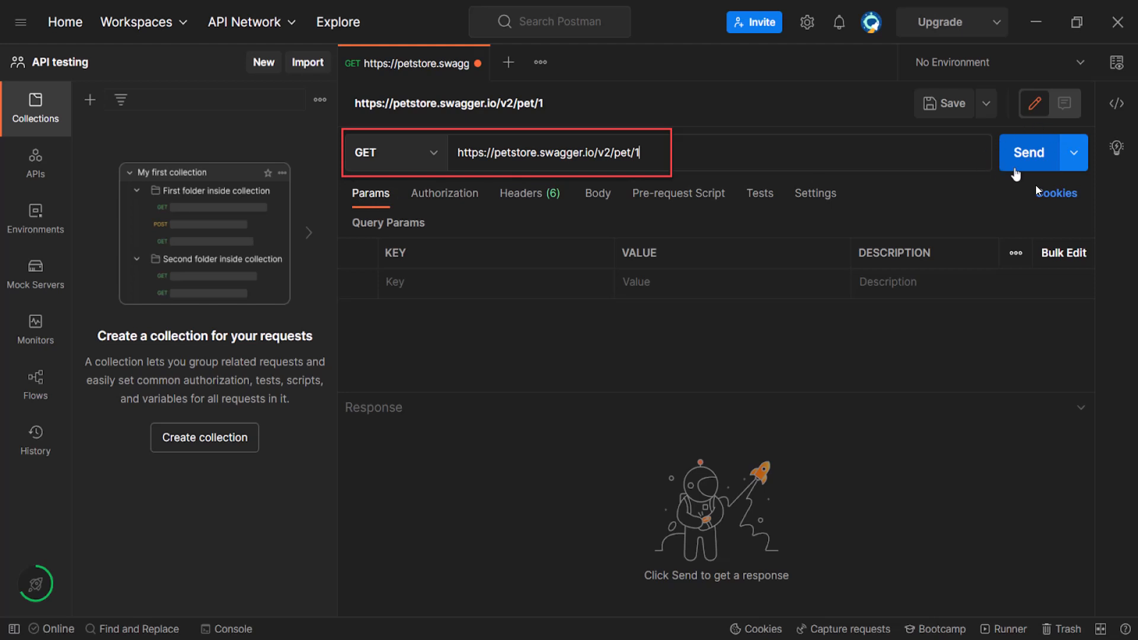
Step: Send GET /v2/pet/1 and receive 200 OK with the pet 'doggie' JSON body
{"action": "left_click", "coordinate": [1028, 153]}
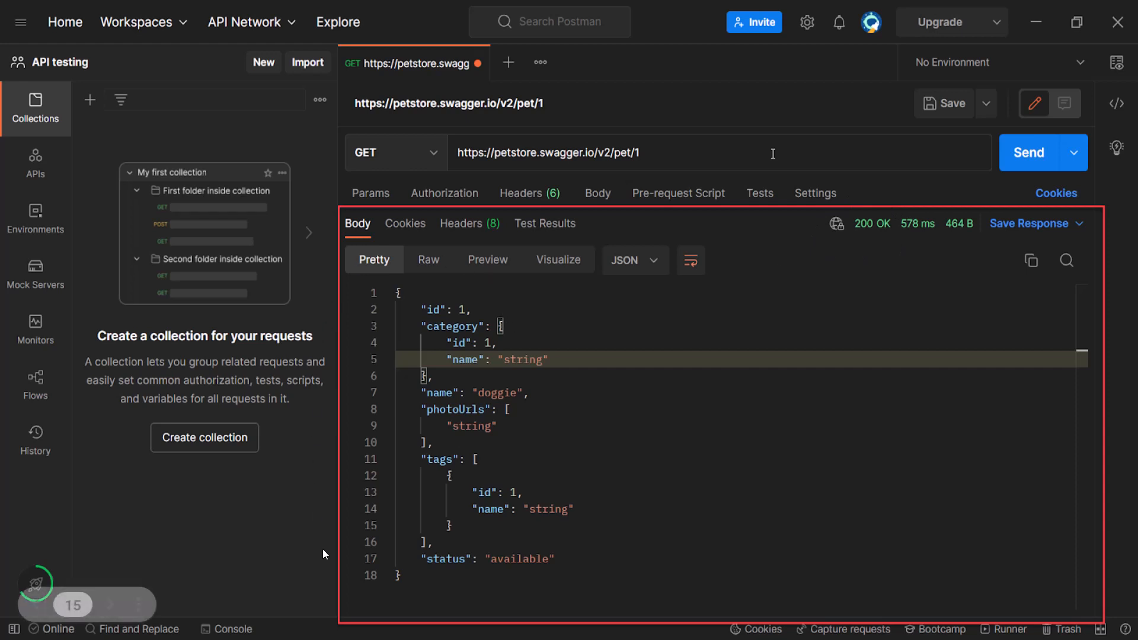
{"action": "mouse_move", "coordinate": [526, 282]}
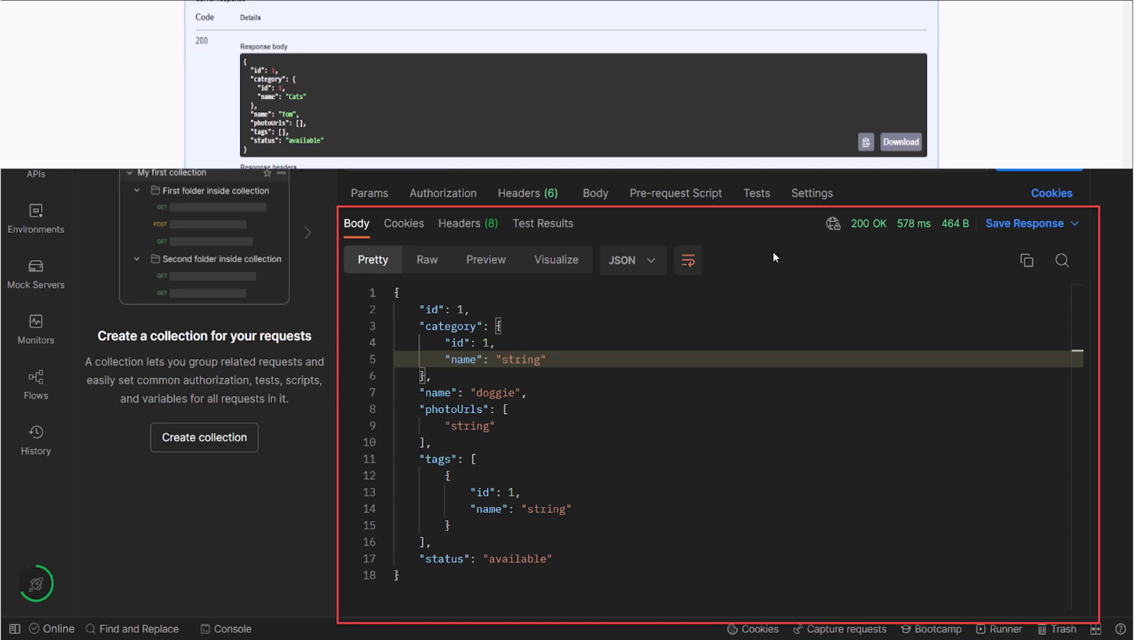
{"action": "mouse_move", "coordinate": [871, 242]}
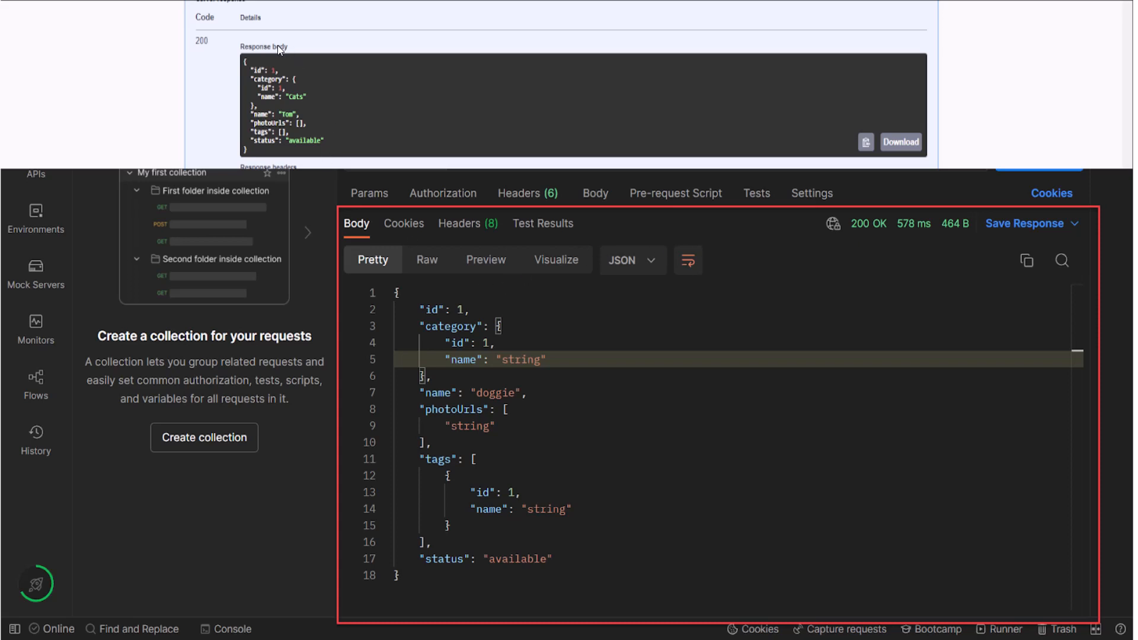
{"action": "mouse_move", "coordinate": [402, 282]}
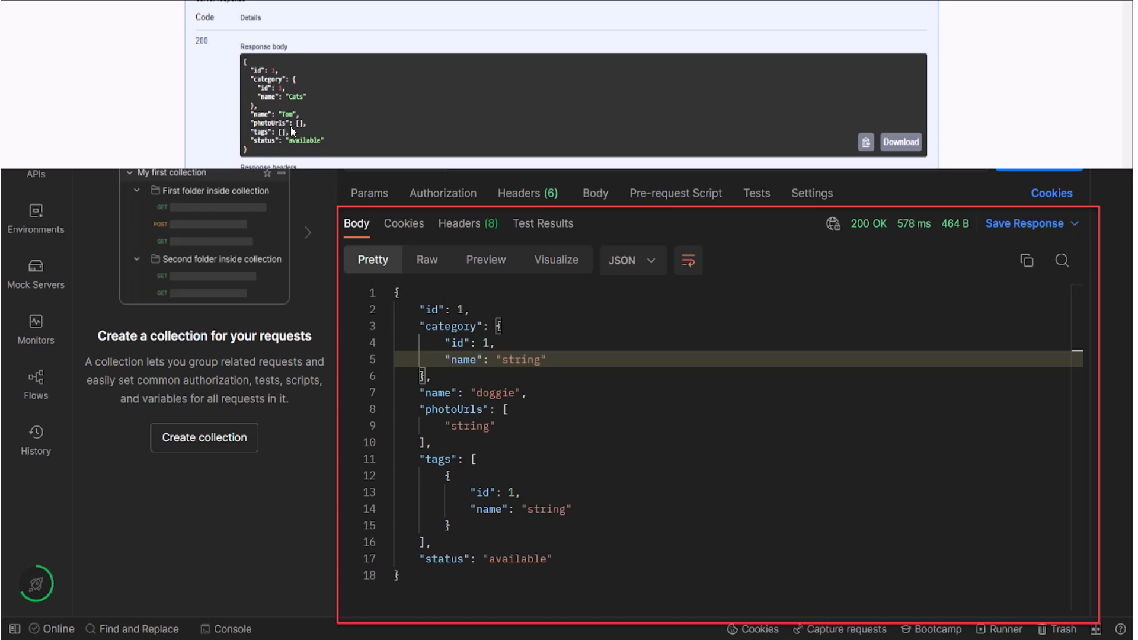
{"action": "mouse_move", "coordinate": [555, 305]}
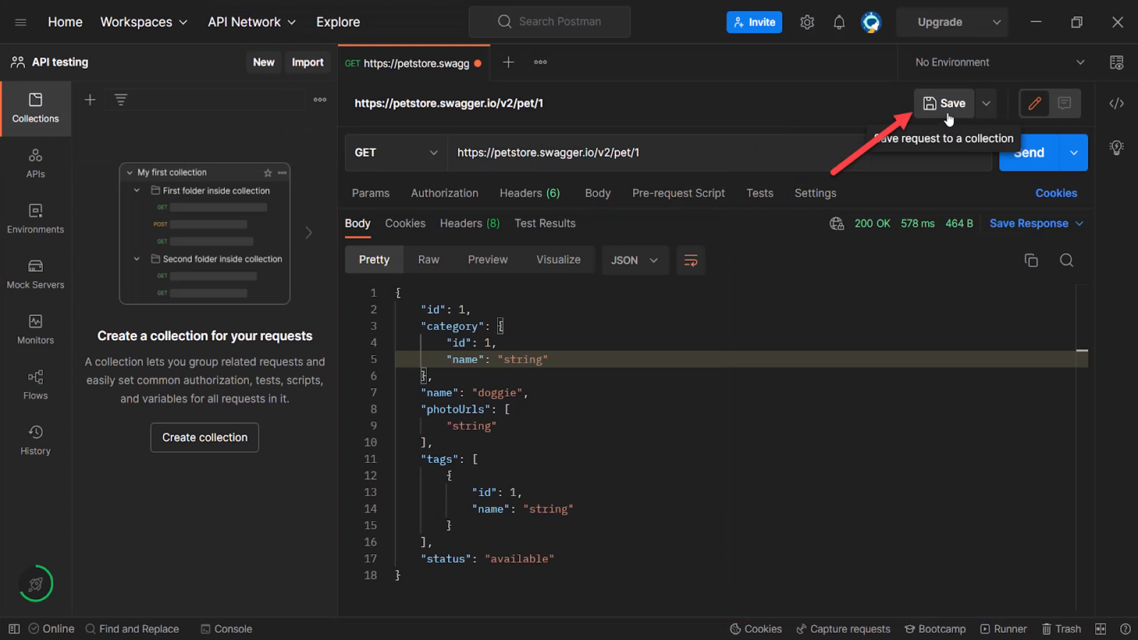
Step: Save the pet 1 GET request as 'happy path' into a new petstore.swagger collection
{"action": "left_click", "coordinate": [944, 104]}
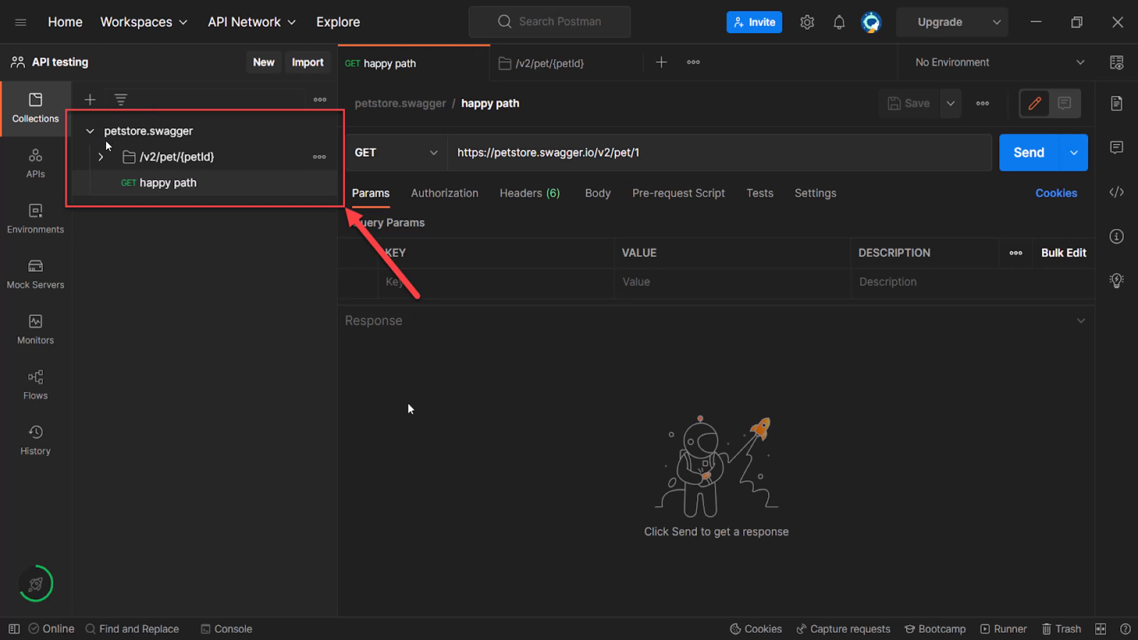
{"action": "mouse_move", "coordinate": [505, 169]}
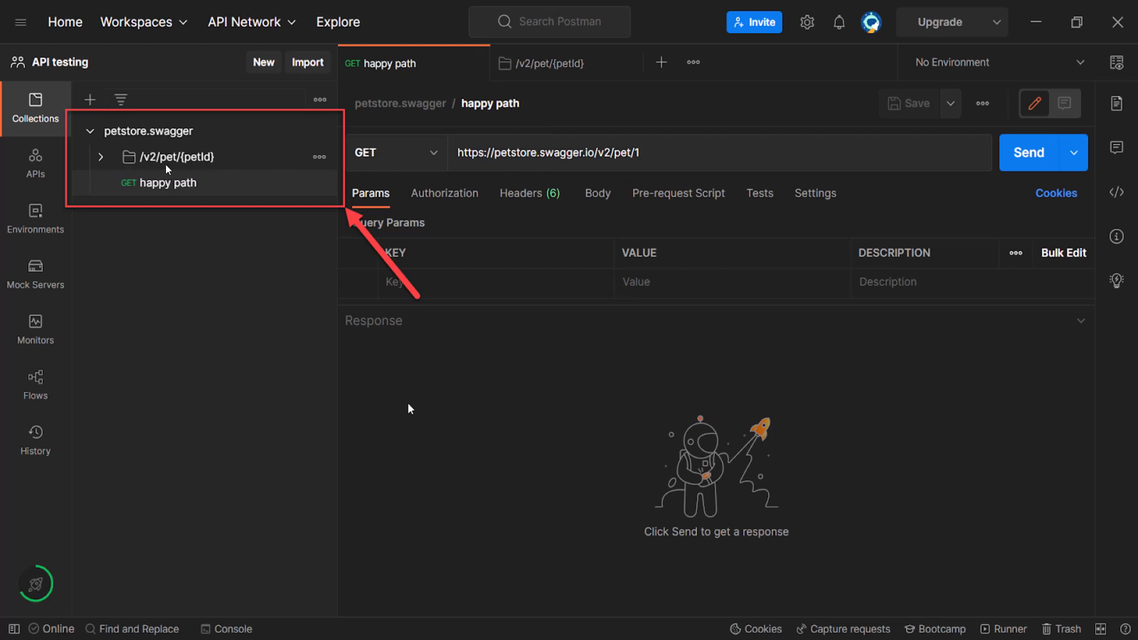
{"action": "mouse_move", "coordinate": [208, 169]}
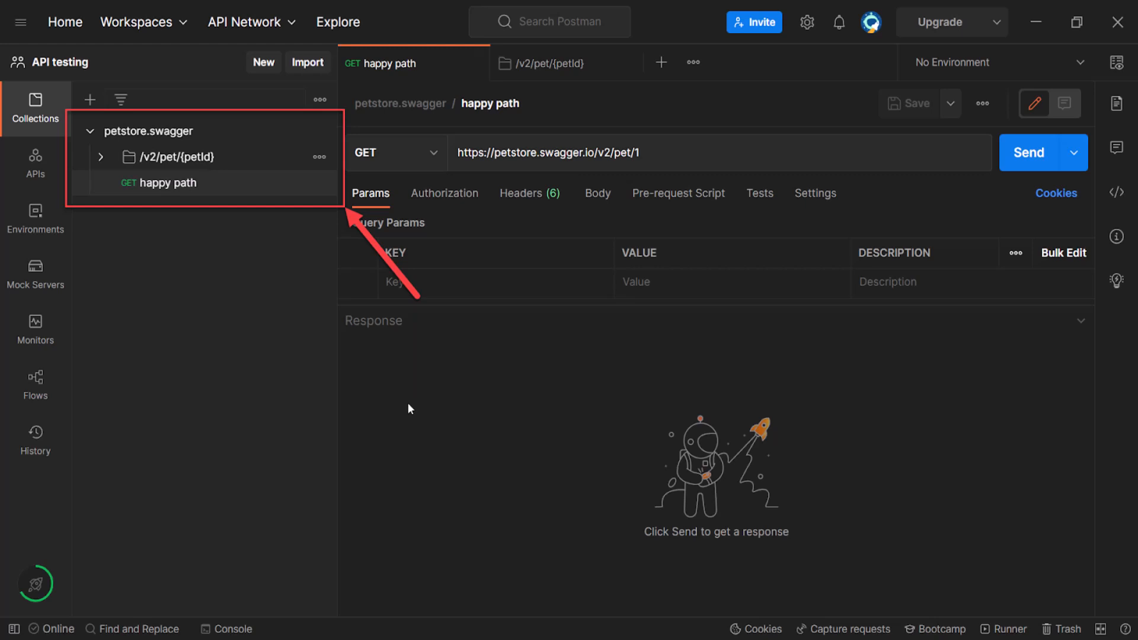
{"action": "mouse_move", "coordinate": [645, 175]}
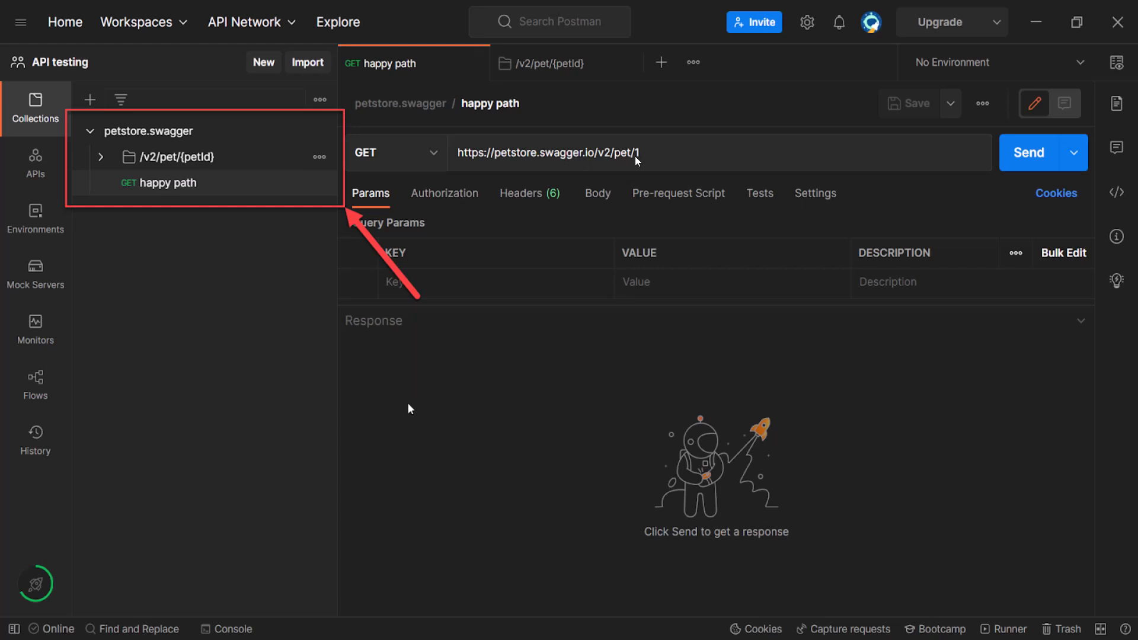
{"action": "mouse_move", "coordinate": [218, 167]}
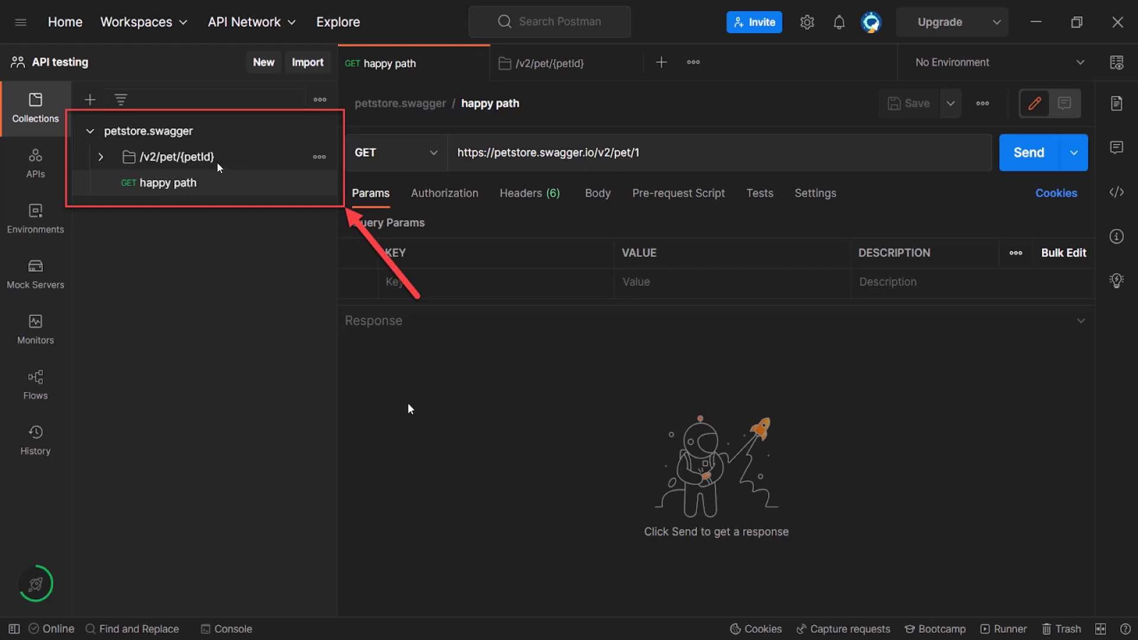
{"action": "mouse_move", "coordinate": [195, 167]}
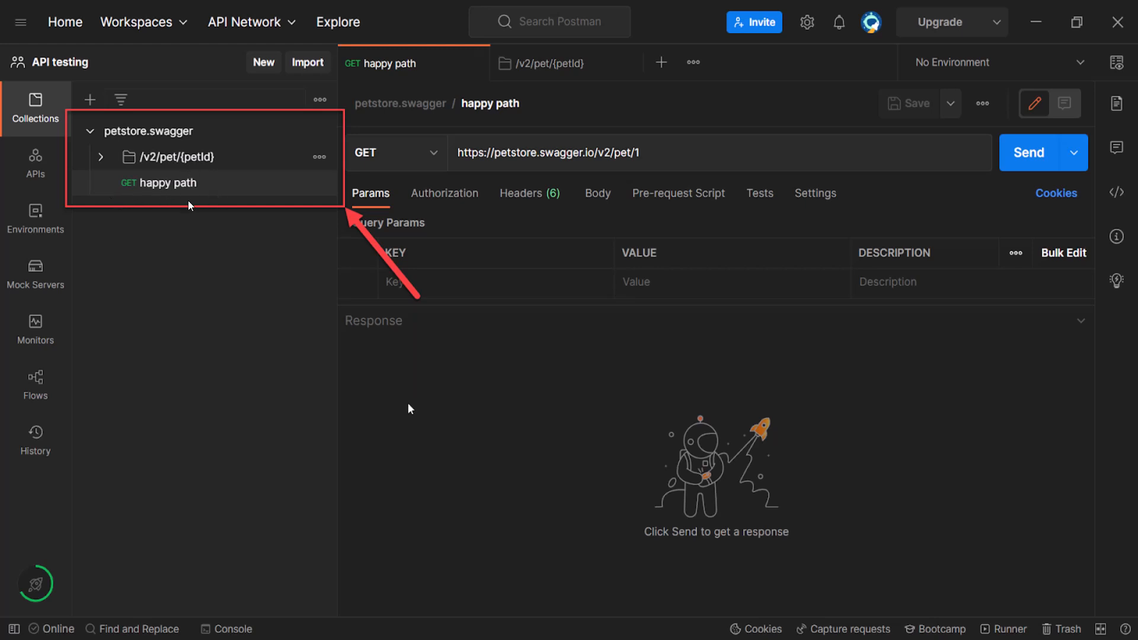
{"action": "mouse_move", "coordinate": [202, 206]}
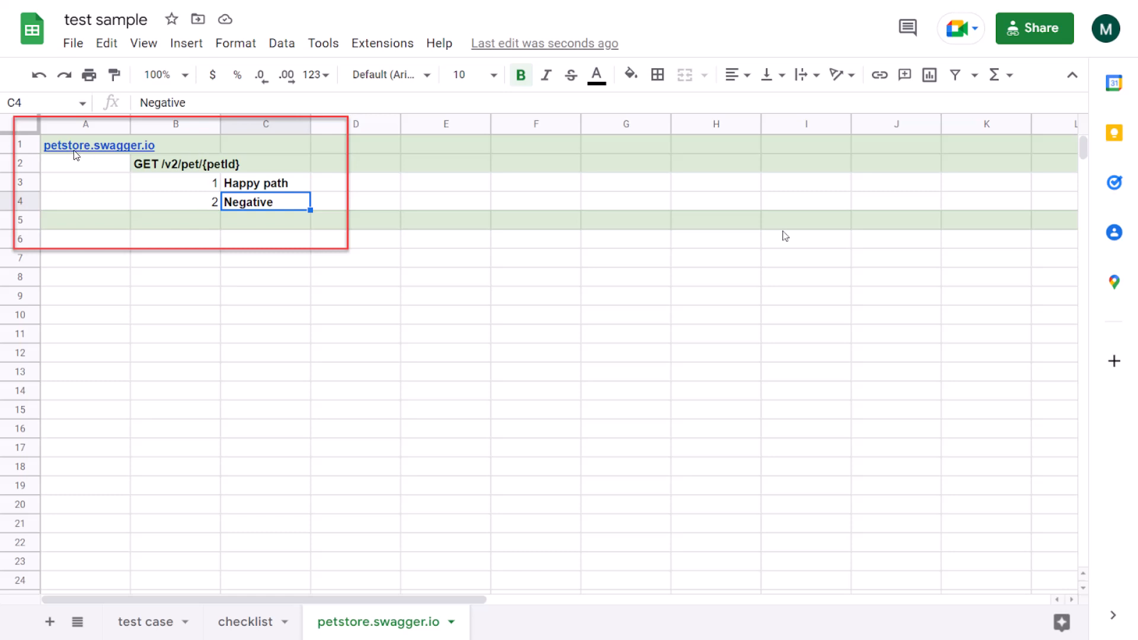
{"action": "mouse_move", "coordinate": [236, 174]}
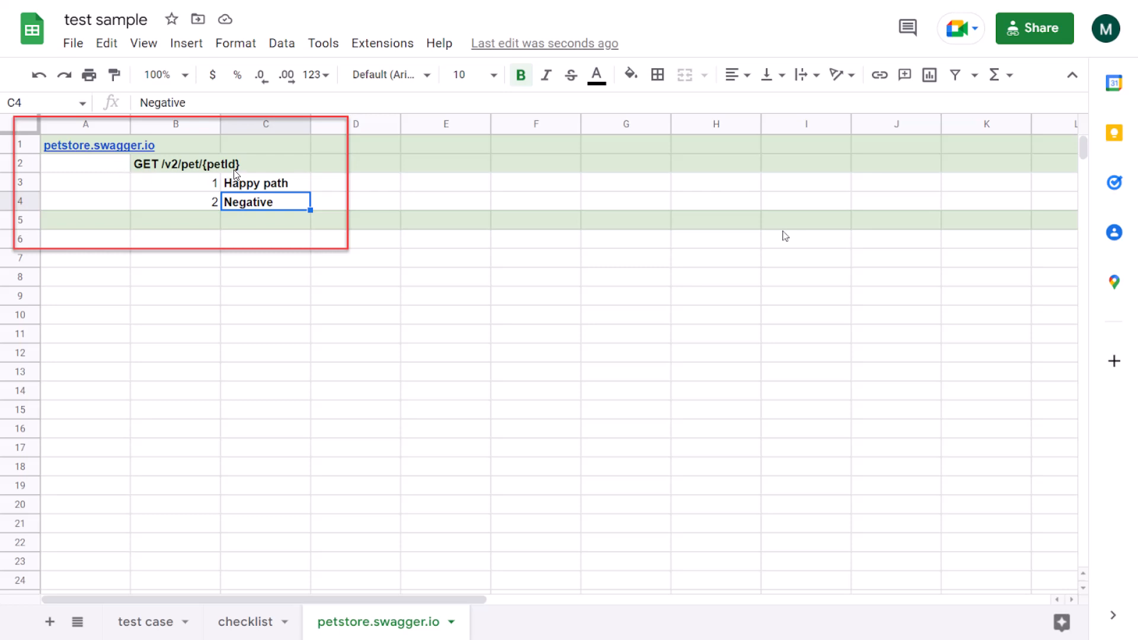
{"action": "mouse_move", "coordinate": [202, 224]}
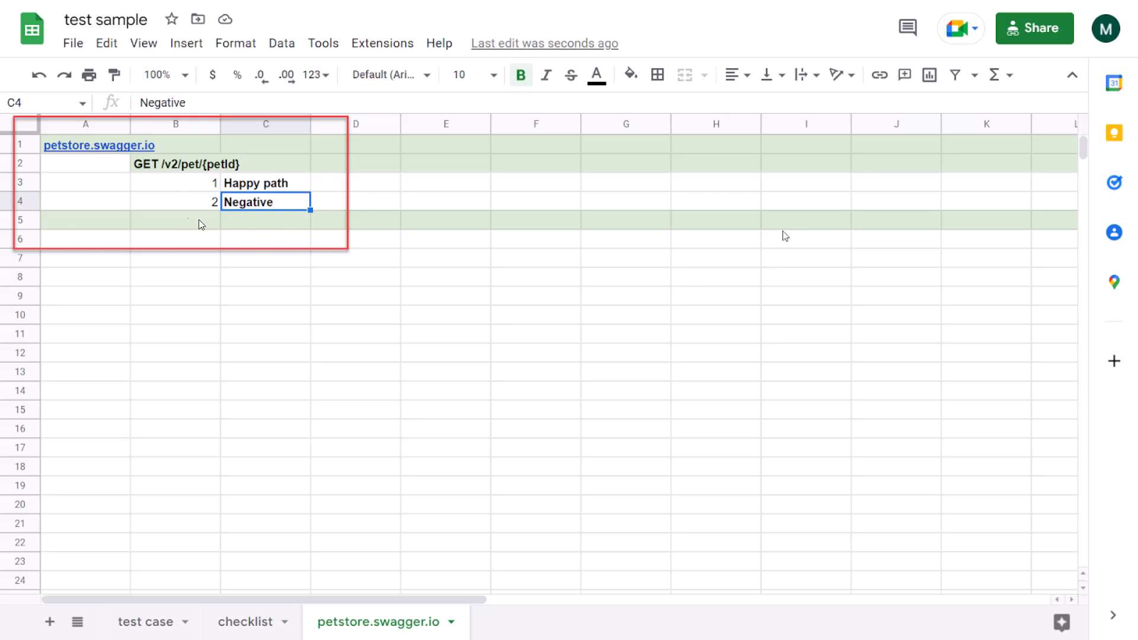
{"action": "mouse_move", "coordinate": [235, 231]}
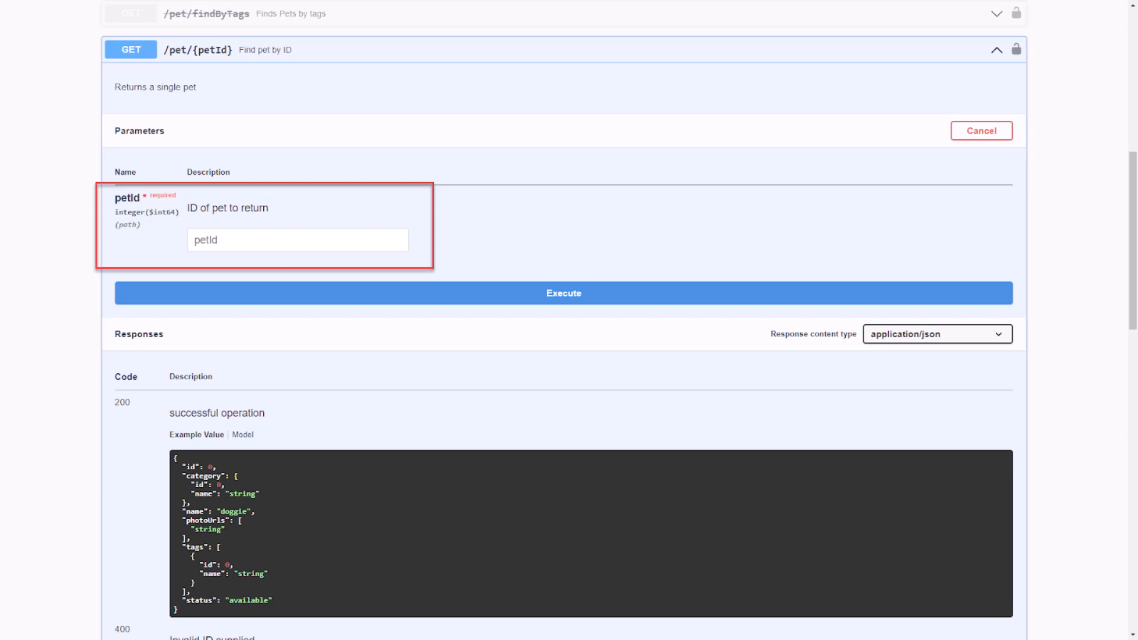
{"action": "mouse_move", "coordinate": [434, 244]}
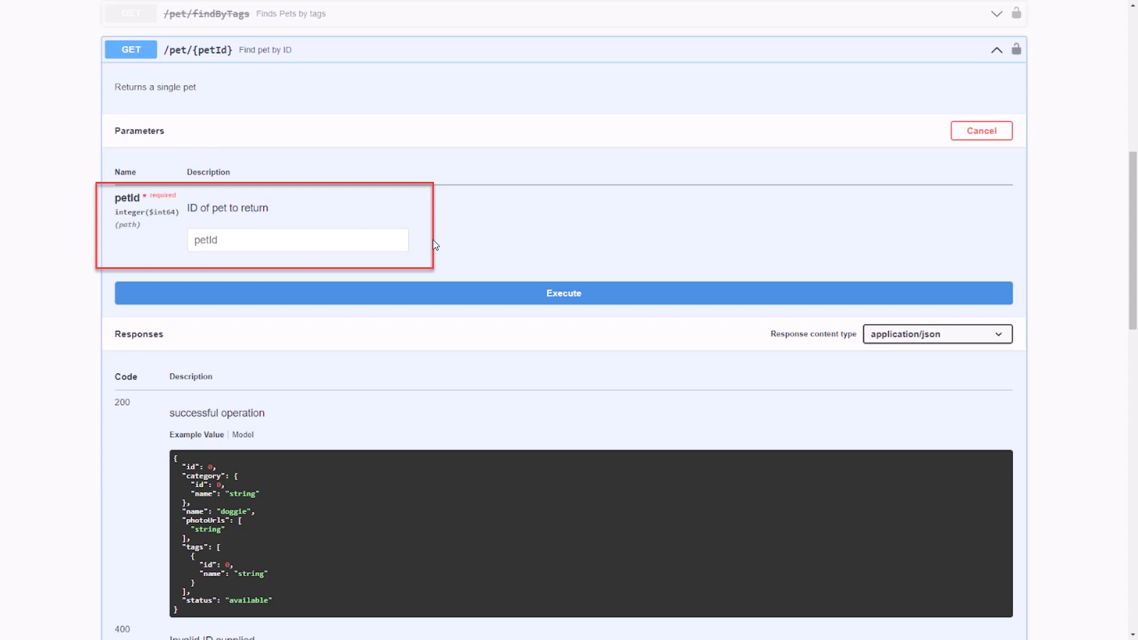
{"action": "mouse_move", "coordinate": [75, 239]}
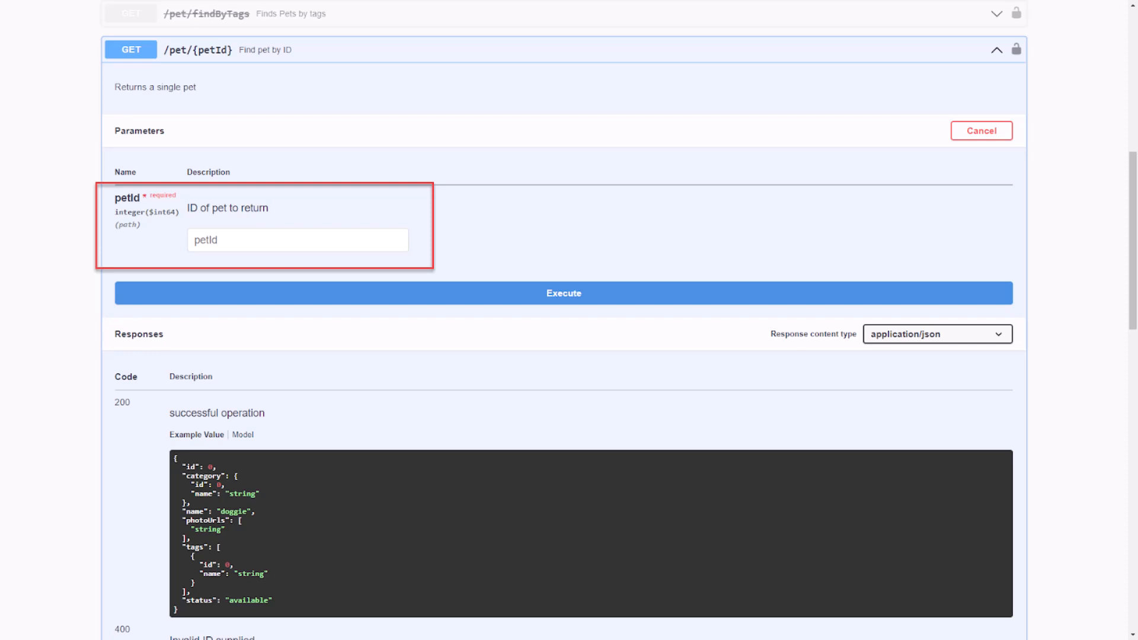
{"action": "mouse_move", "coordinate": [180, 211]}
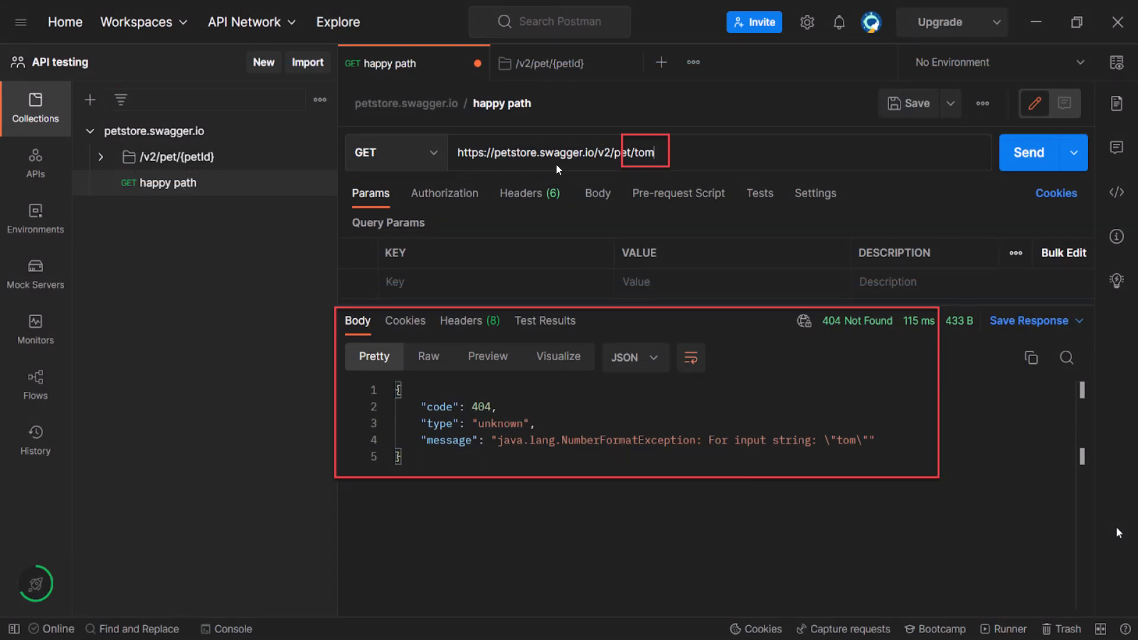
{"action": "mouse_move", "coordinate": [687, 239]}
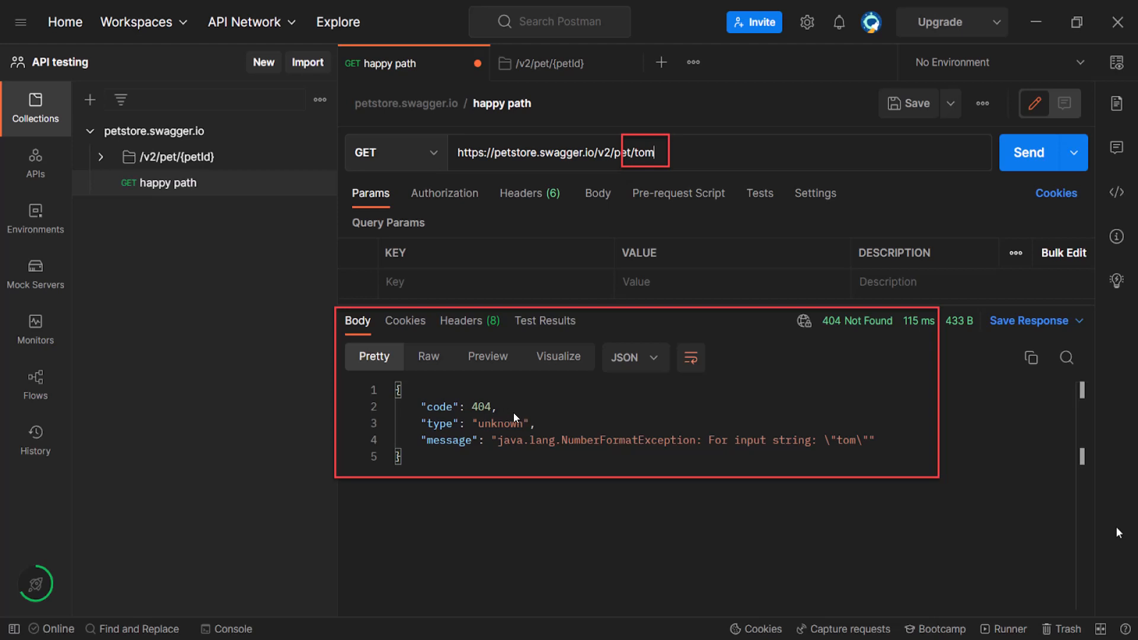
{"action": "type", "text": "99999999999999999999999999999999999999999999999999"}
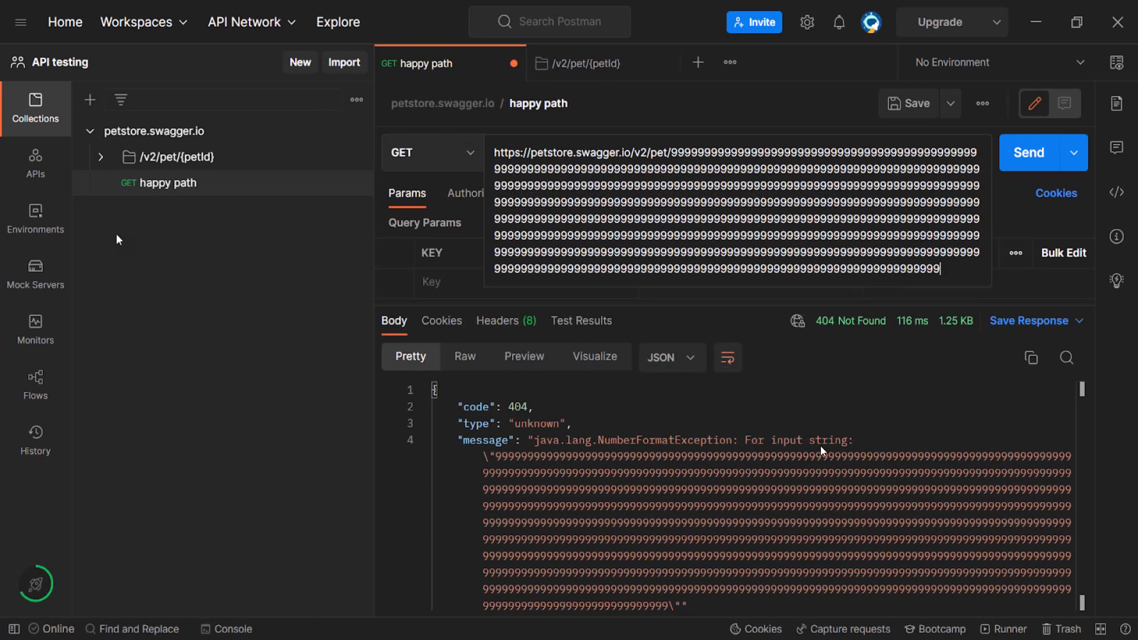
{"action": "mouse_move", "coordinate": [518, 417]}
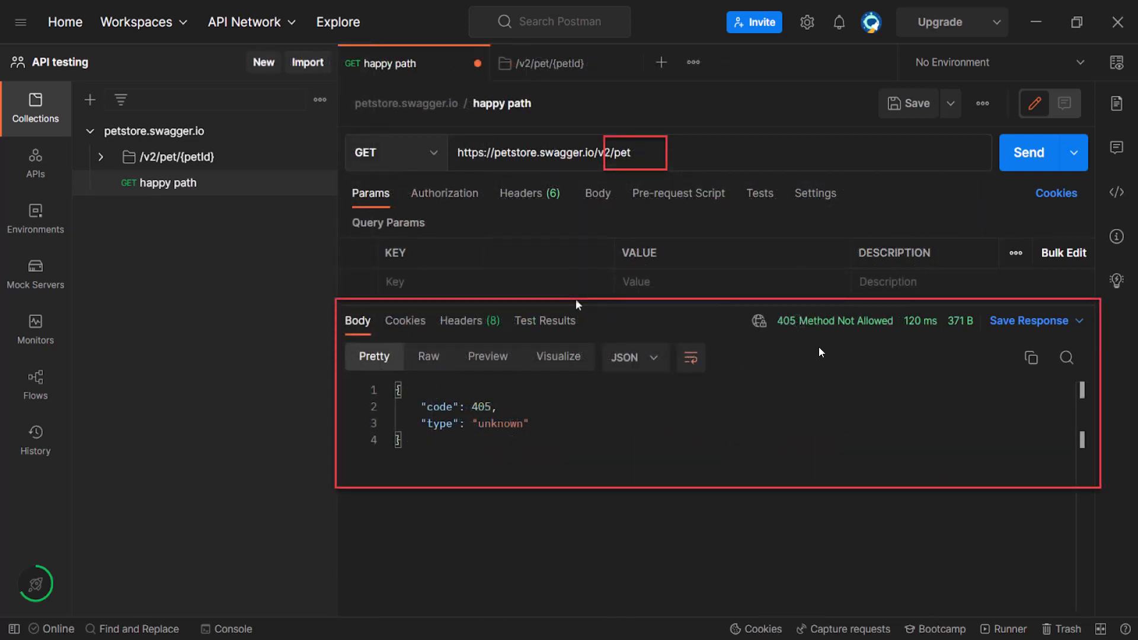
{"action": "mouse_move", "coordinate": [856, 346]}
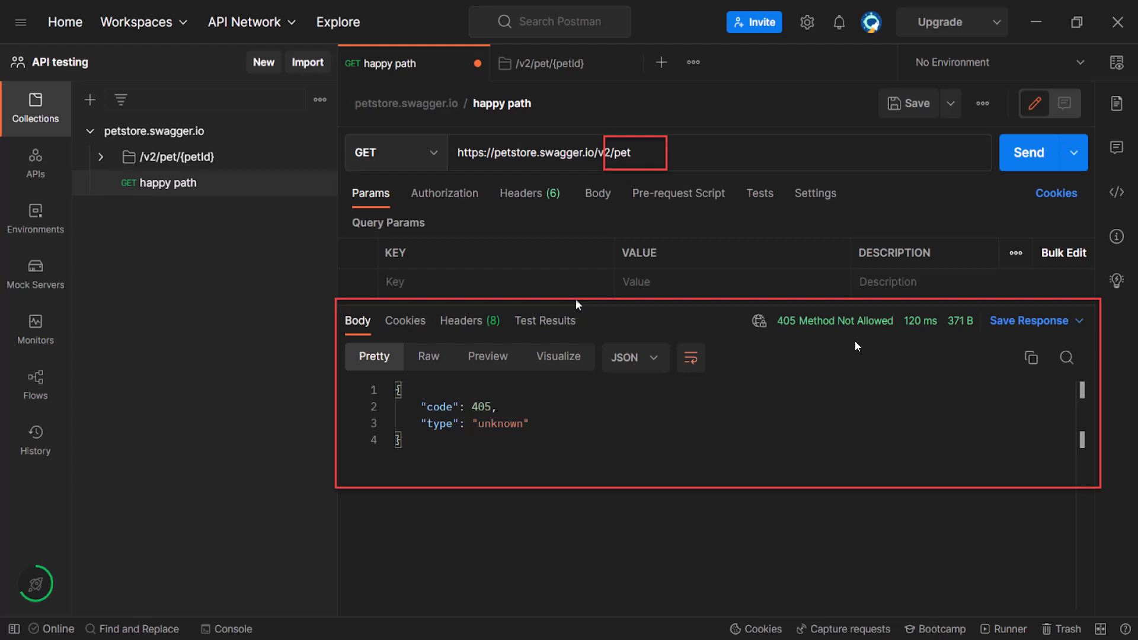
Step: Send a POST to /v2/pet/2 and receive a 200 OK response with message 2
{"action": "left_click", "coordinate": [1028, 153]}
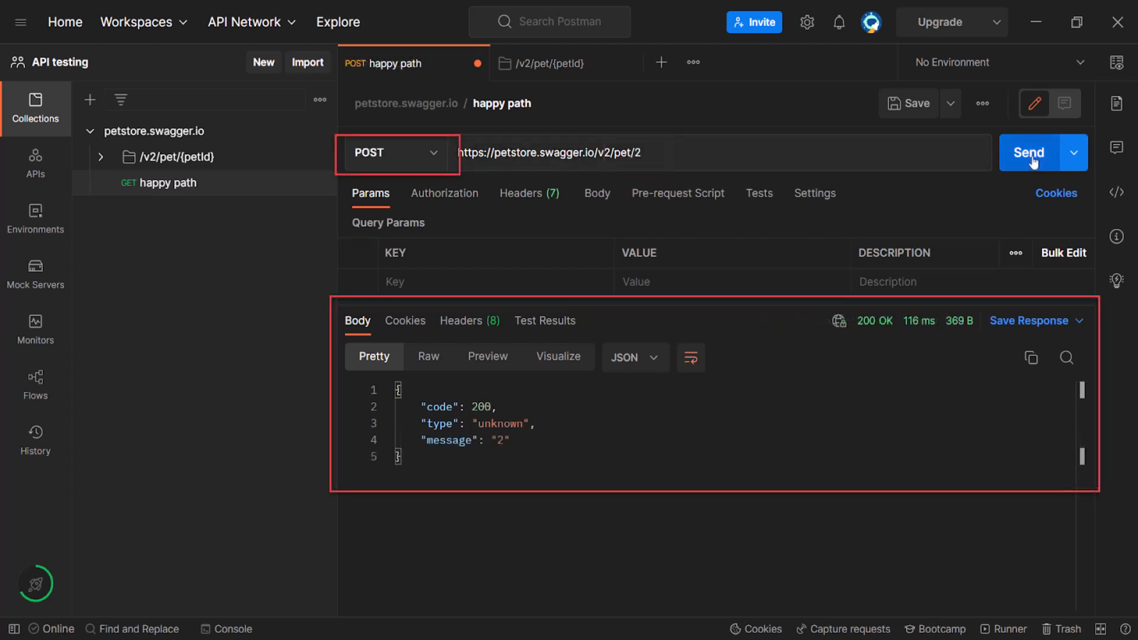
{"action": "mouse_move", "coordinate": [806, 328]}
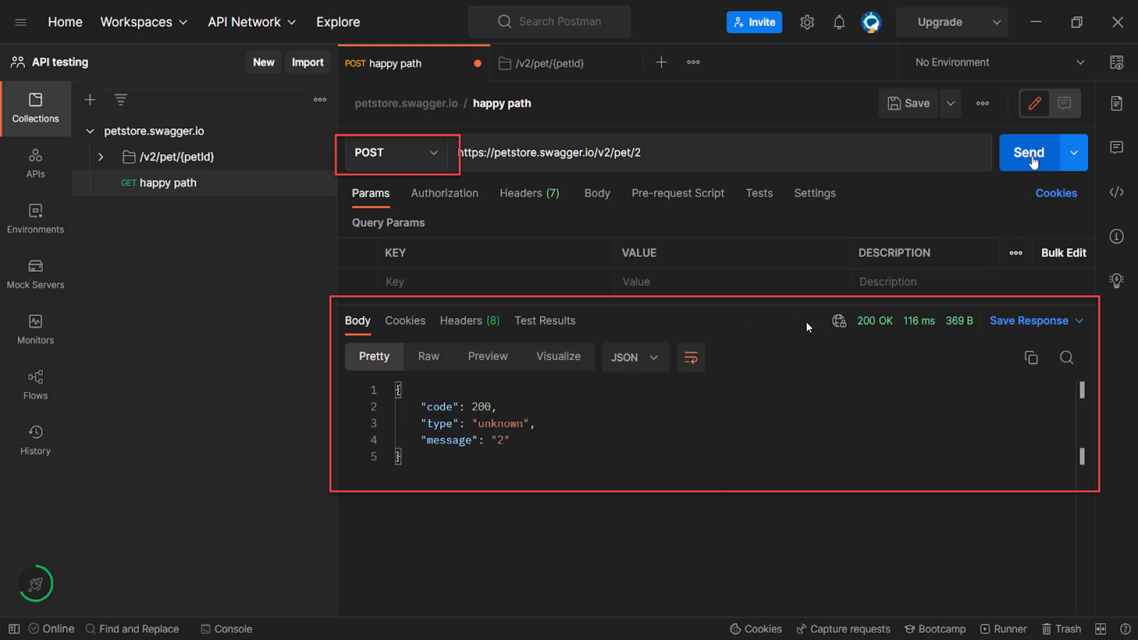
{"action": "mouse_move", "coordinate": [557, 426]}
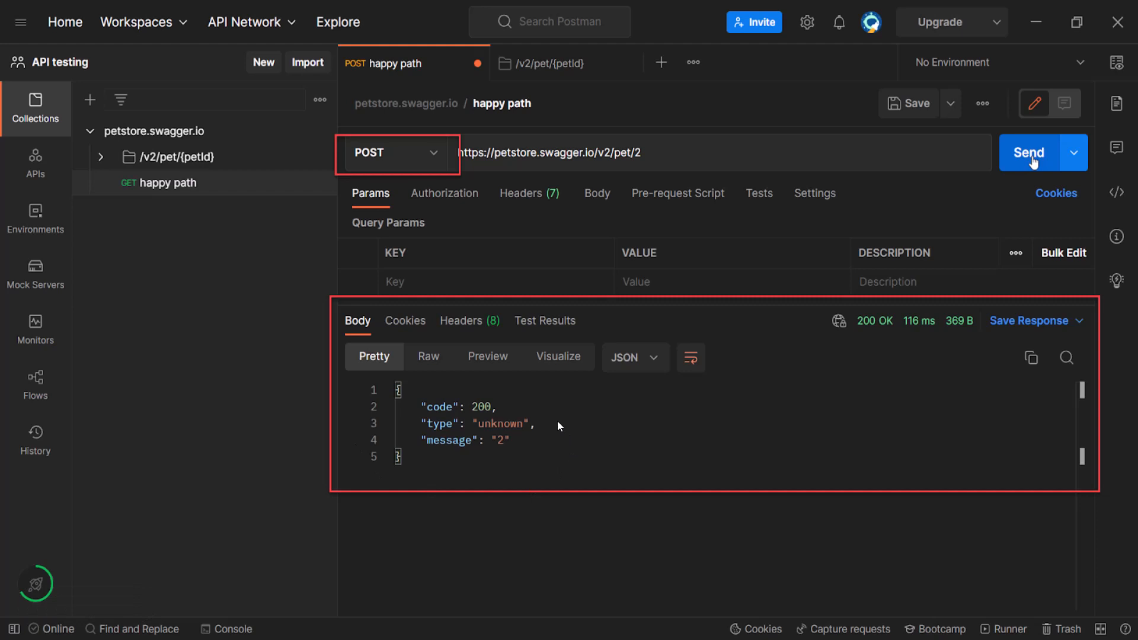
{"action": "left_click", "coordinate": [1029, 153]}
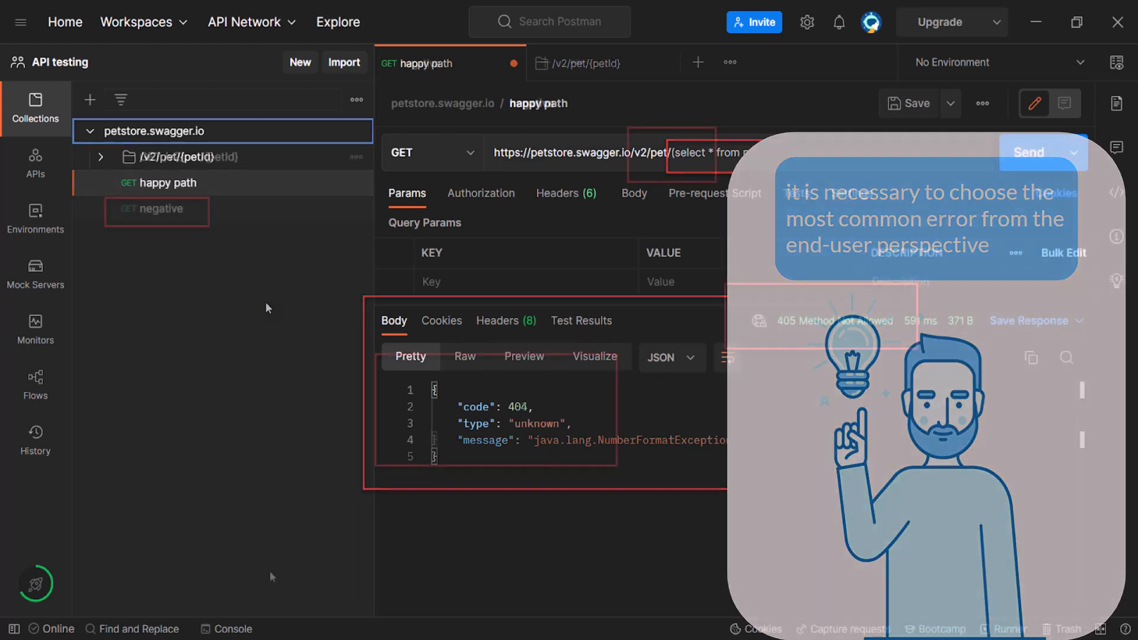
Step: Select the saved 'negative' request in the petstore.swagger.io collection sidebar
{"action": "left_click", "coordinate": [166, 209]}
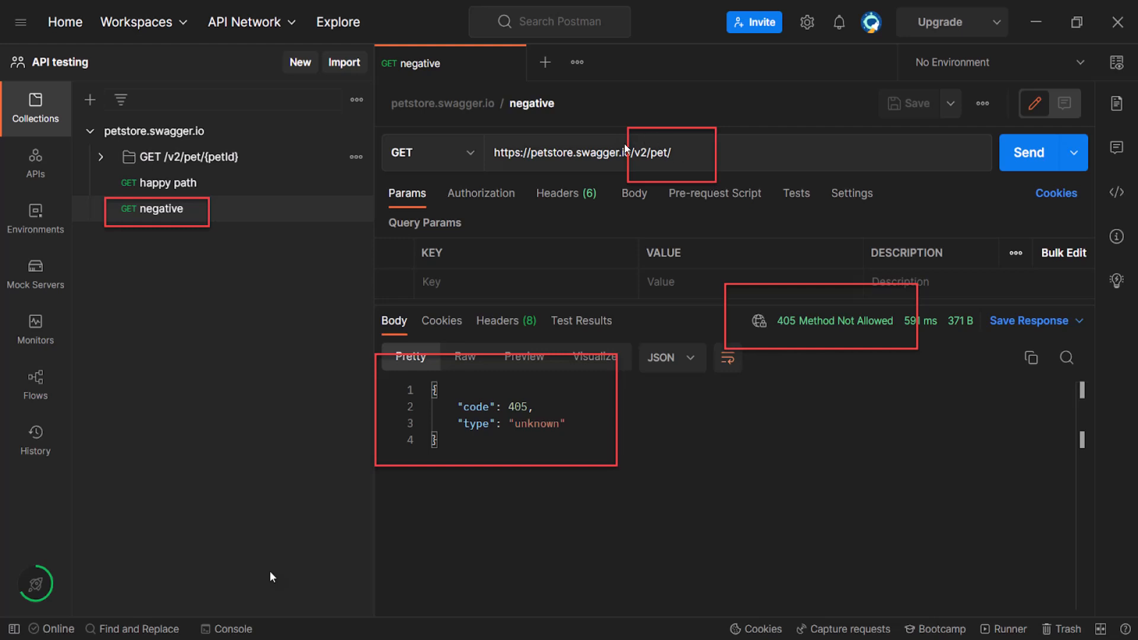
{"action": "mouse_move", "coordinate": [624, 175]}
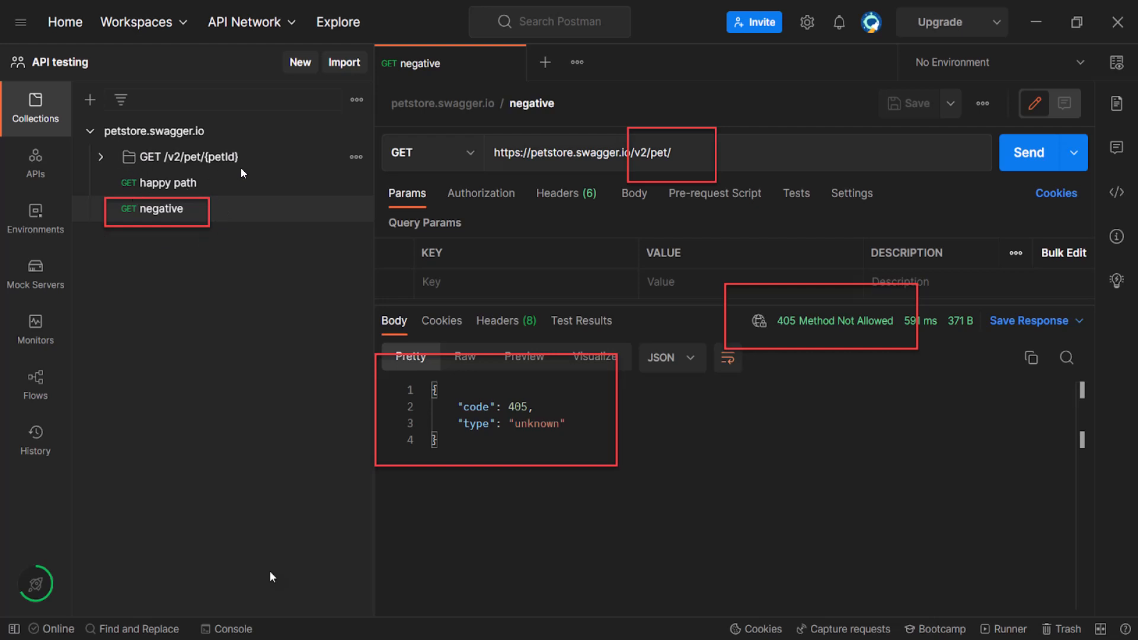
{"action": "mouse_move", "coordinate": [141, 217]}
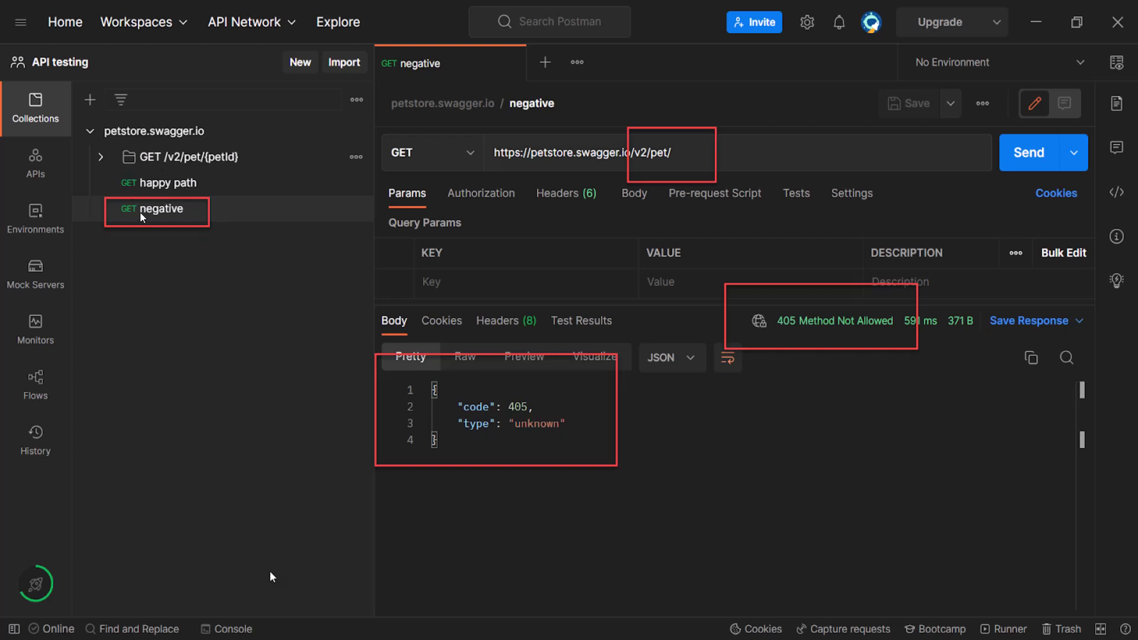
{"action": "mouse_move", "coordinate": [864, 363]}
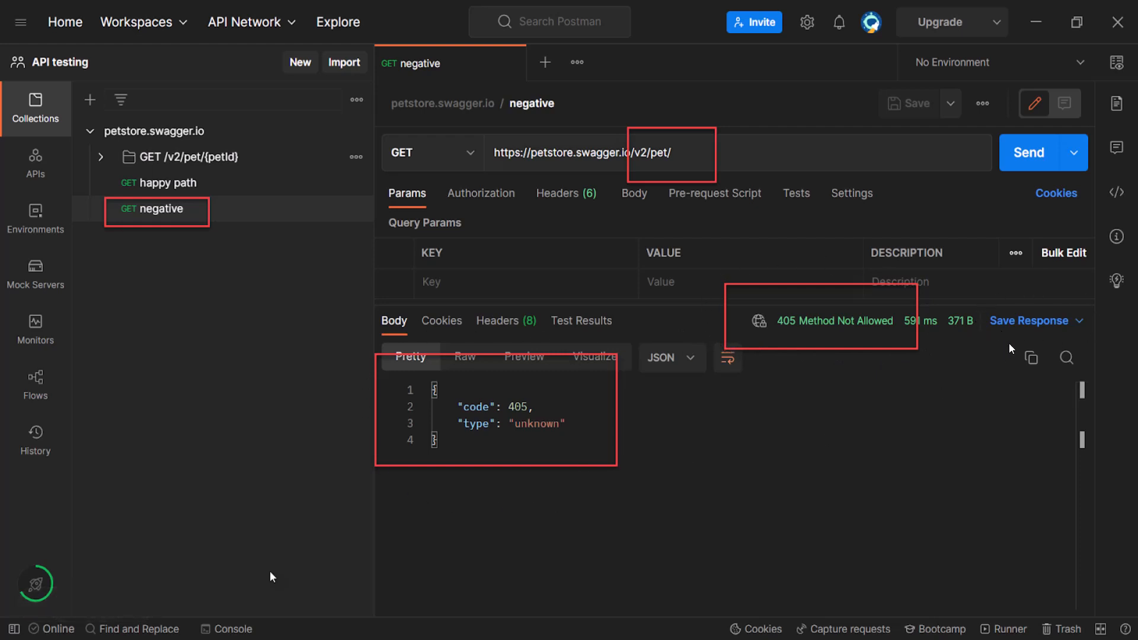
{"action": "mouse_move", "coordinate": [1000, 349]}
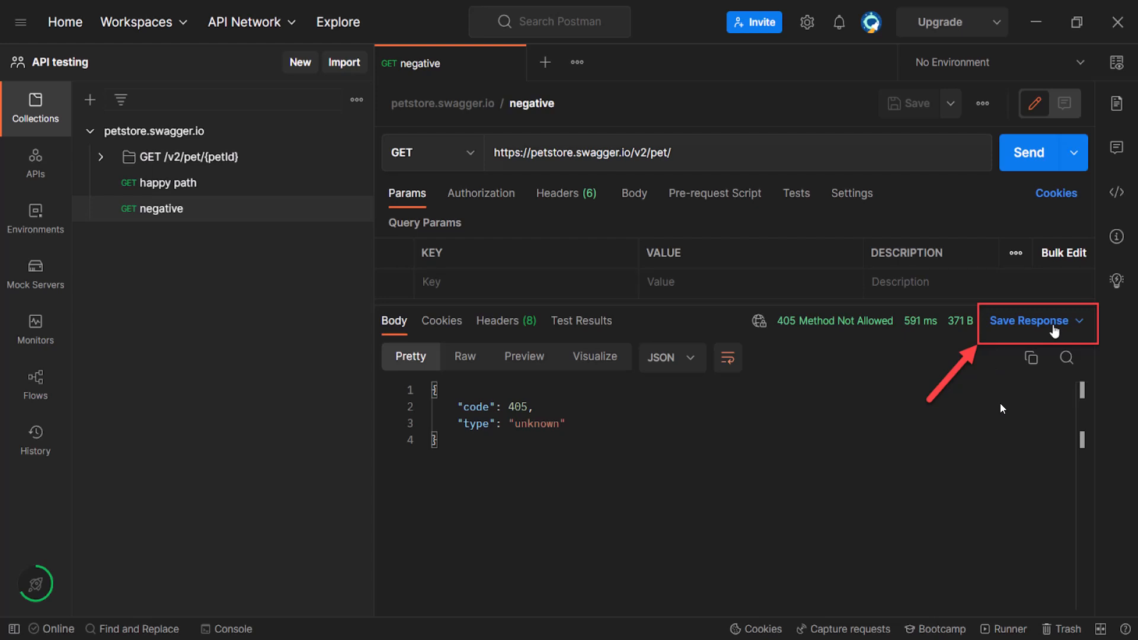
Step: Save the 405 Method Not Allowed response as an example named 'negative'
{"action": "left_click", "coordinate": [1094, 321]}
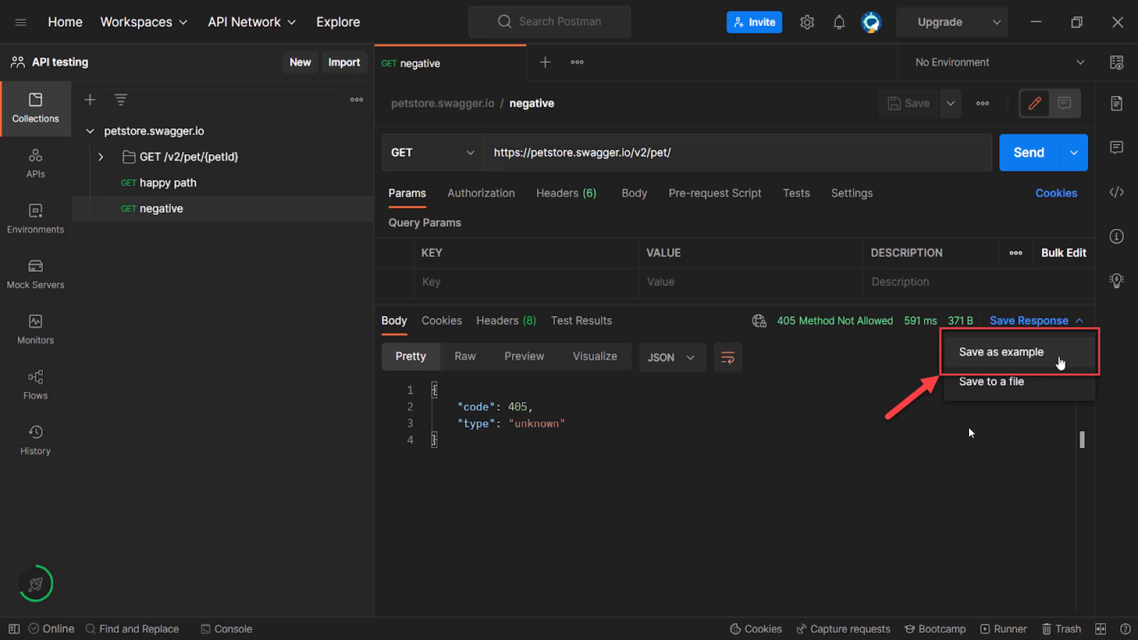
{"action": "left_click", "coordinate": [1000, 353]}
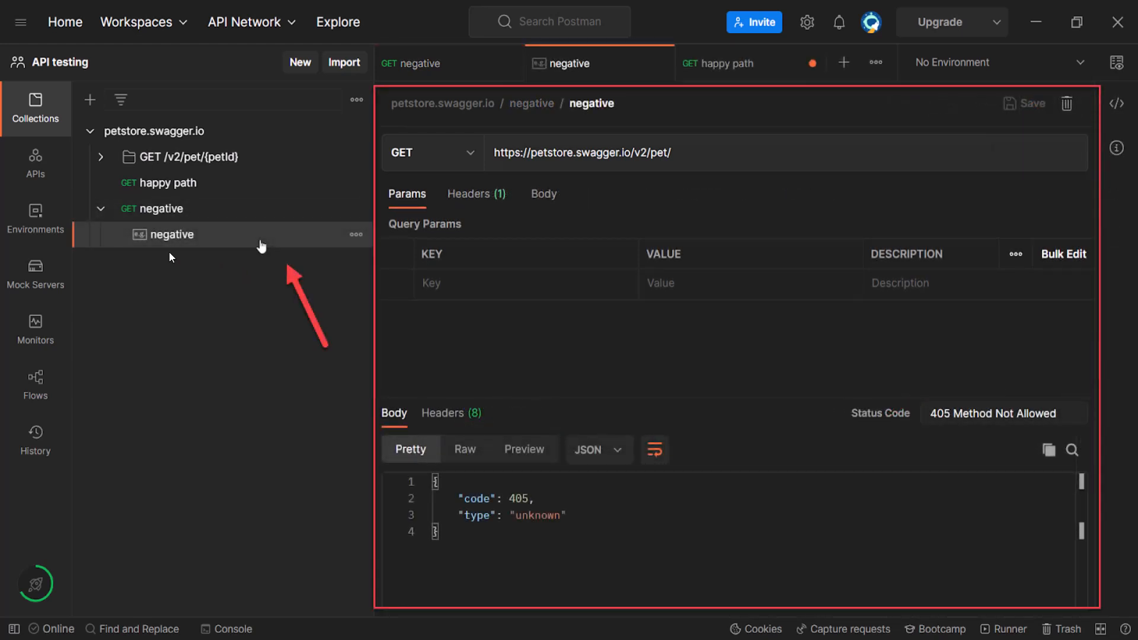
{"action": "mouse_move", "coordinate": [248, 321]}
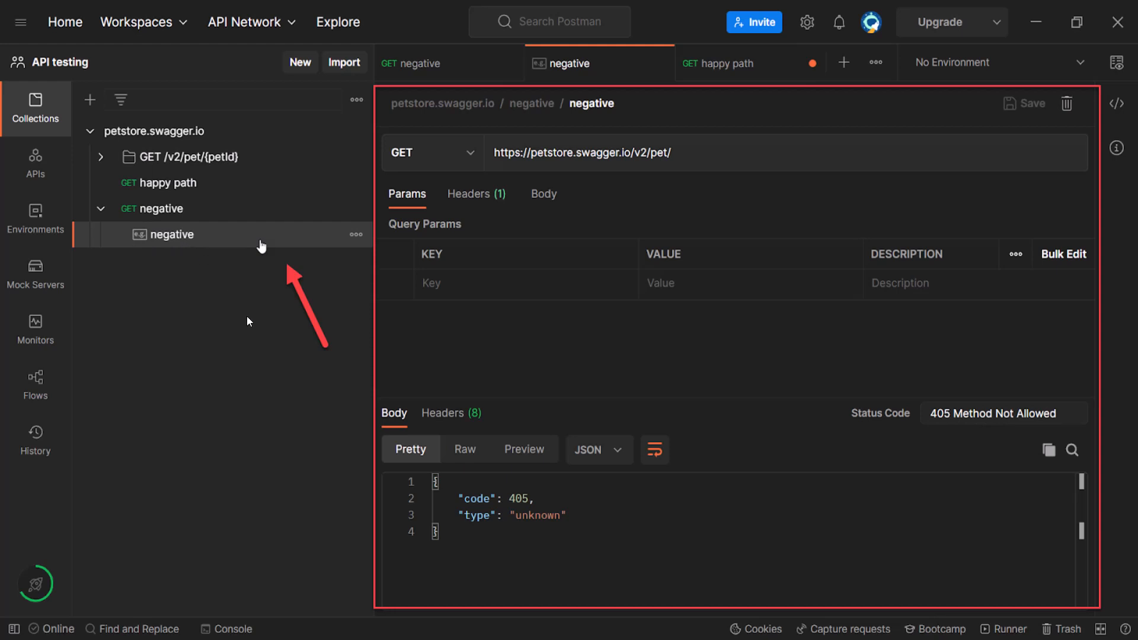
{"action": "mouse_move", "coordinate": [765, 473]}
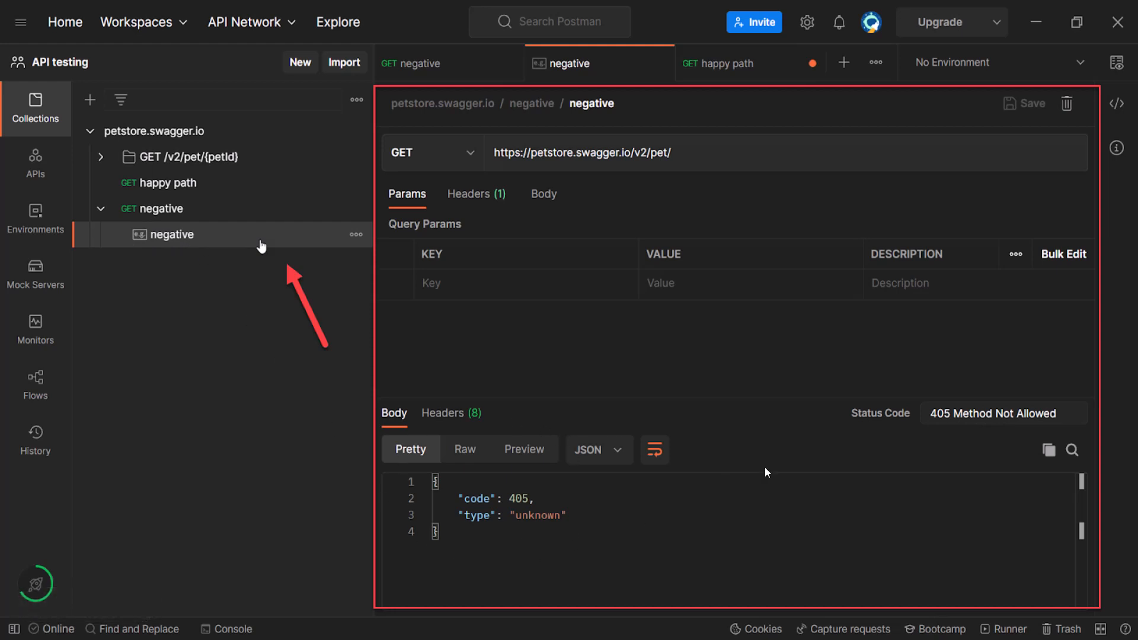
{"action": "mouse_move", "coordinate": [370, 165]}
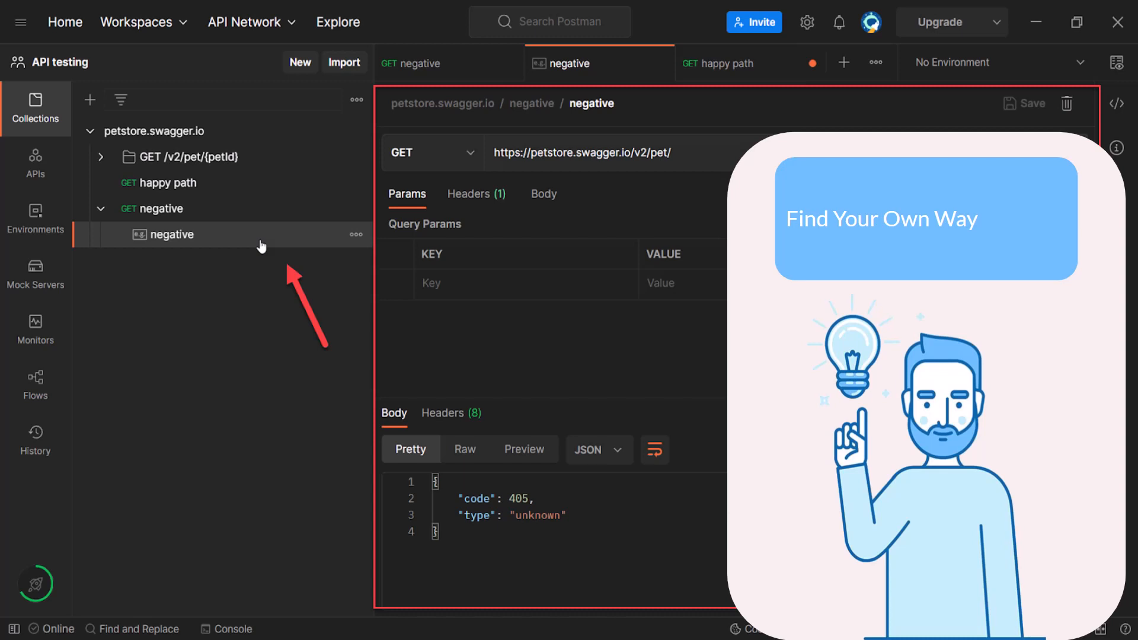
{"action": "mouse_move", "coordinate": [231, 266]}
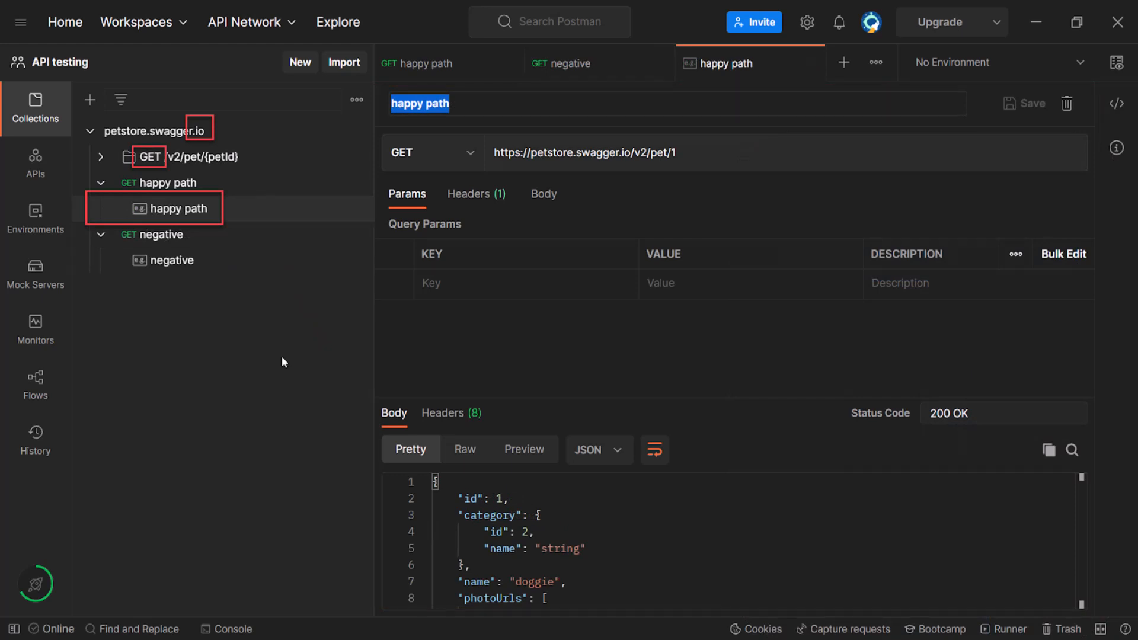
{"action": "mouse_move", "coordinate": [108, 248]}
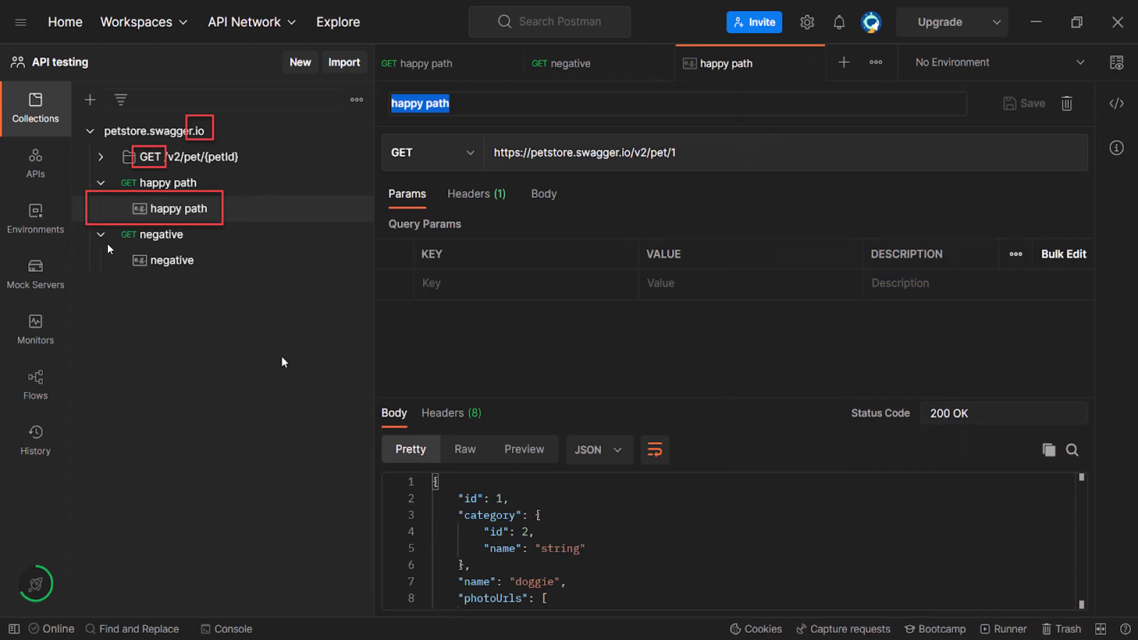
{"action": "mouse_move", "coordinate": [105, 243]}
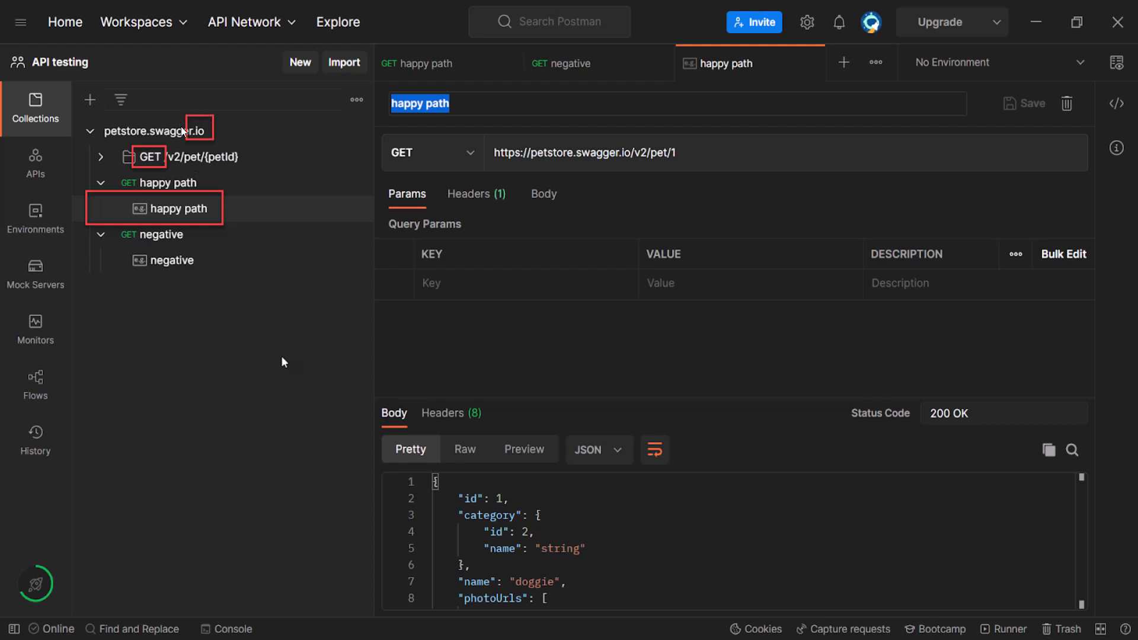
{"action": "mouse_move", "coordinate": [183, 140]}
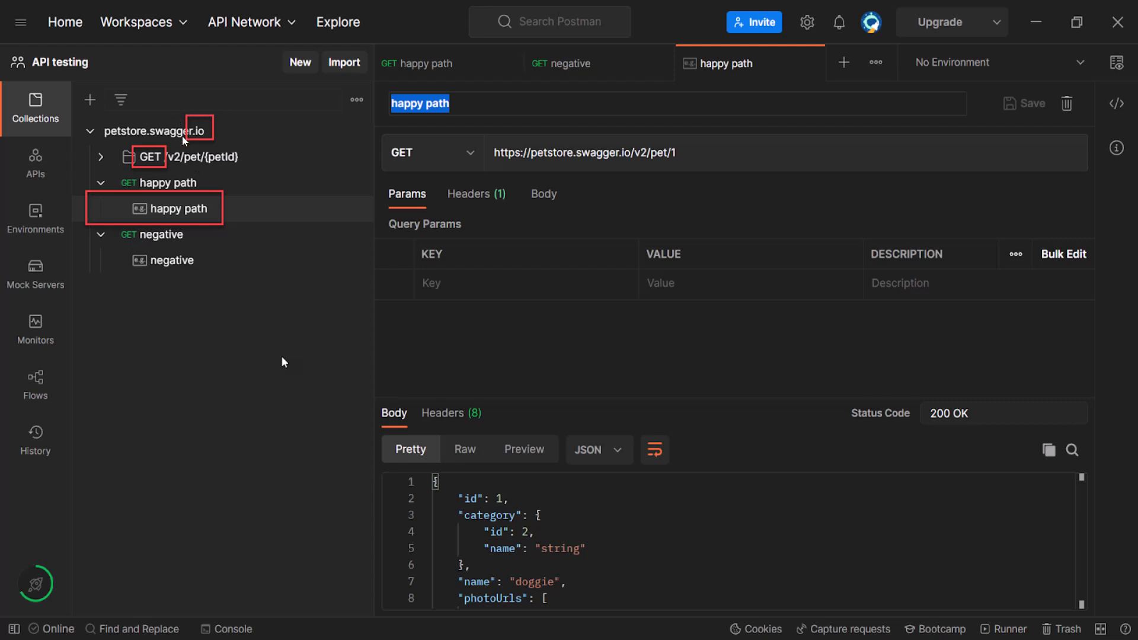
{"action": "mouse_move", "coordinate": [147, 145]}
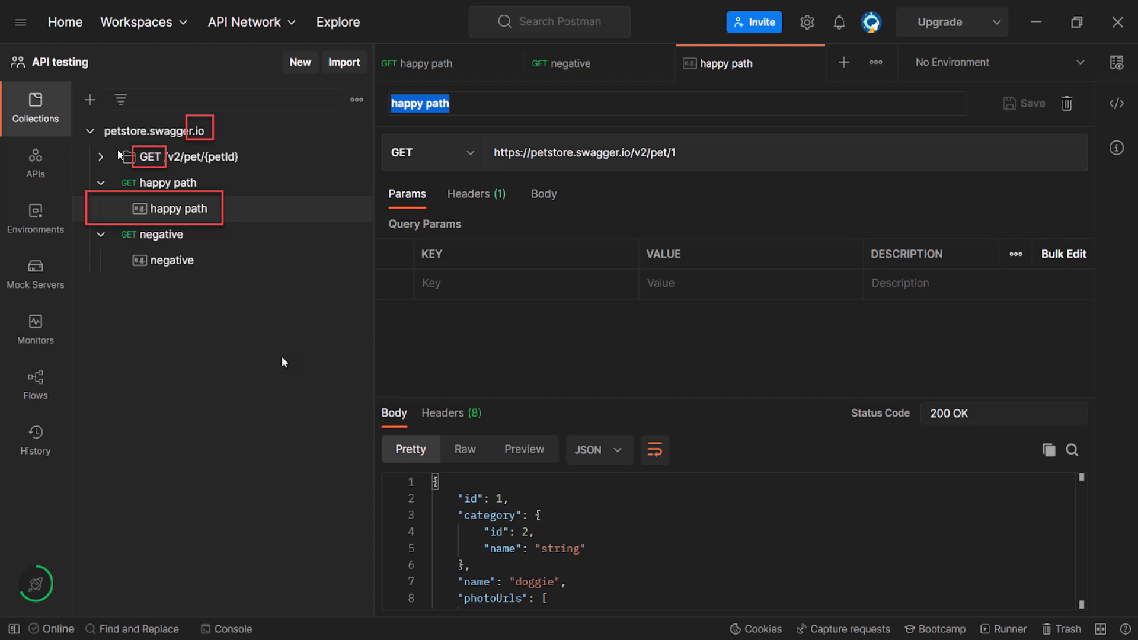
{"action": "mouse_move", "coordinate": [130, 174]}
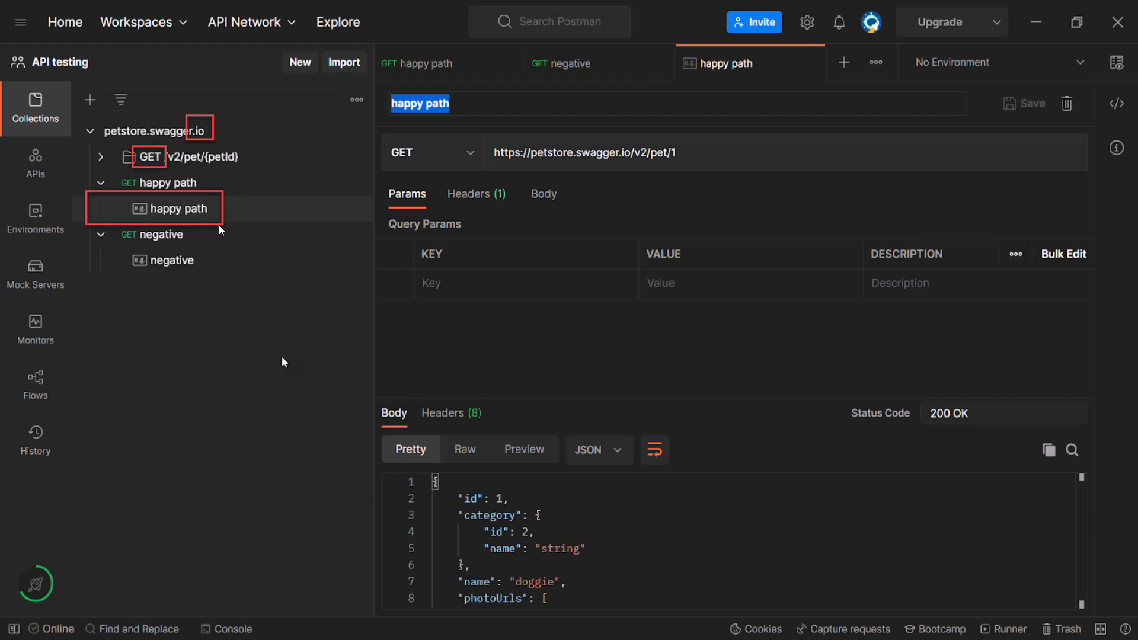
{"action": "mouse_move", "coordinate": [505, 415]}
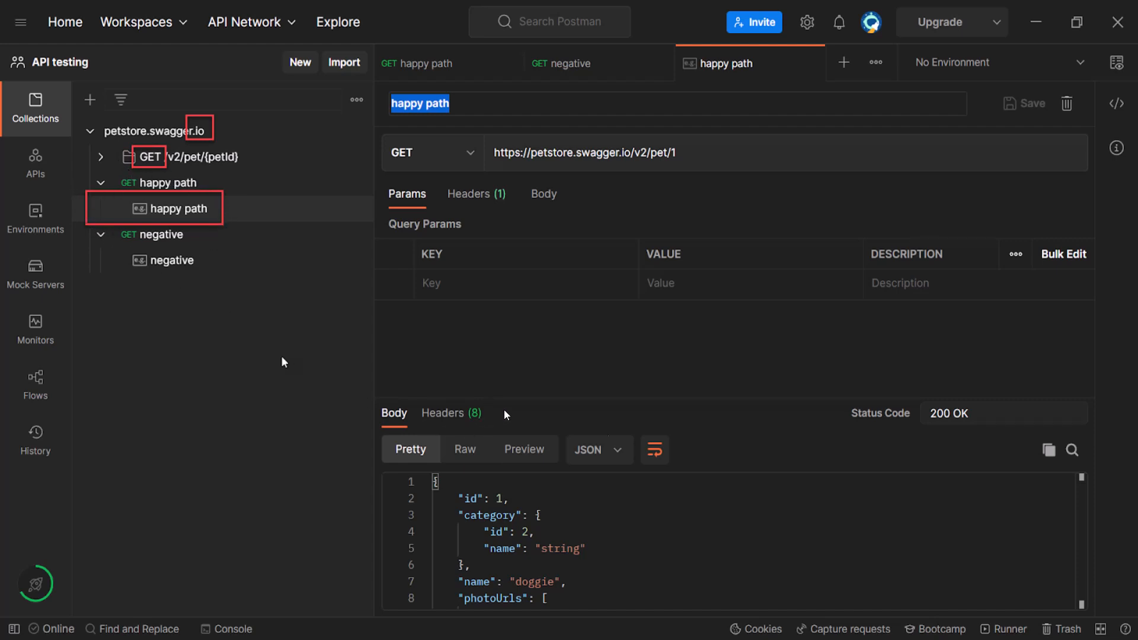
{"action": "mouse_move", "coordinate": [636, 592]}
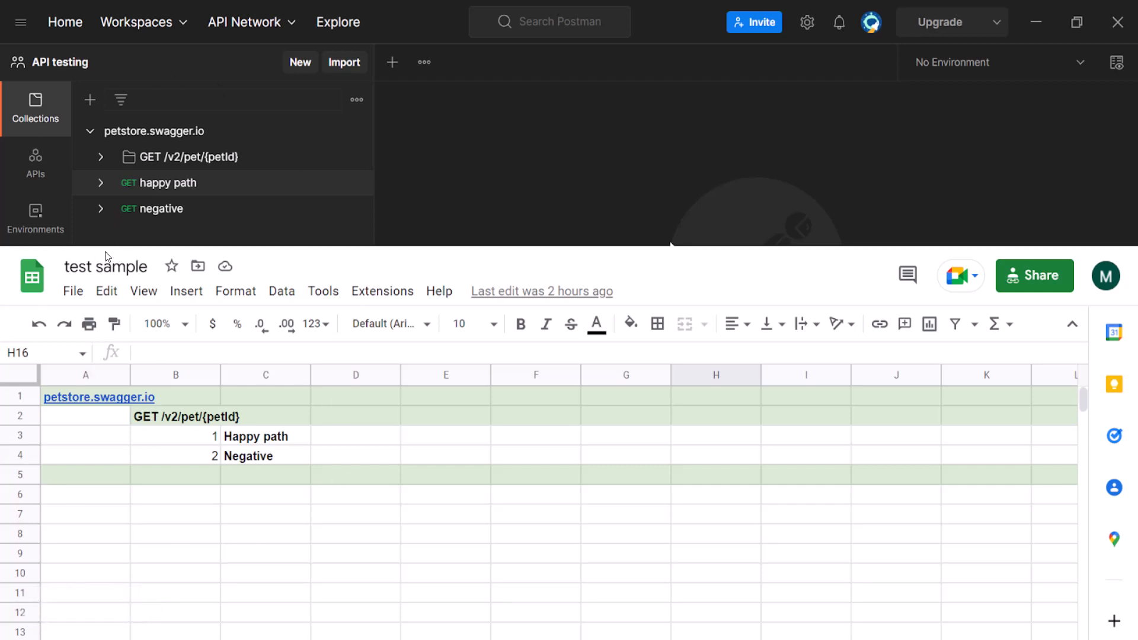
{"action": "mouse_move", "coordinate": [207, 237]}
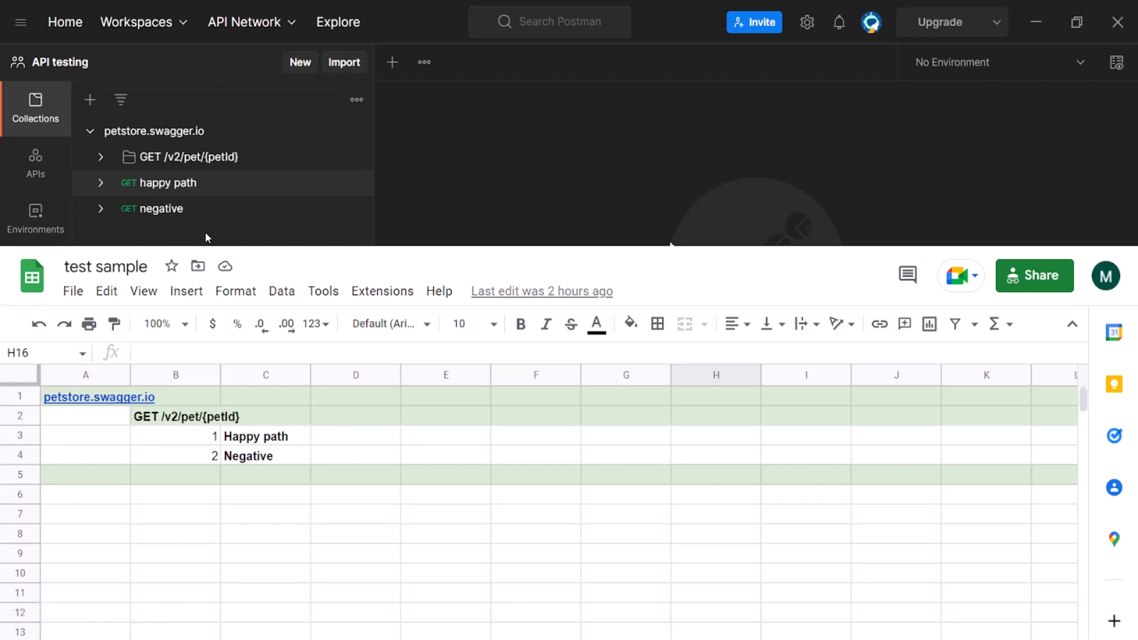